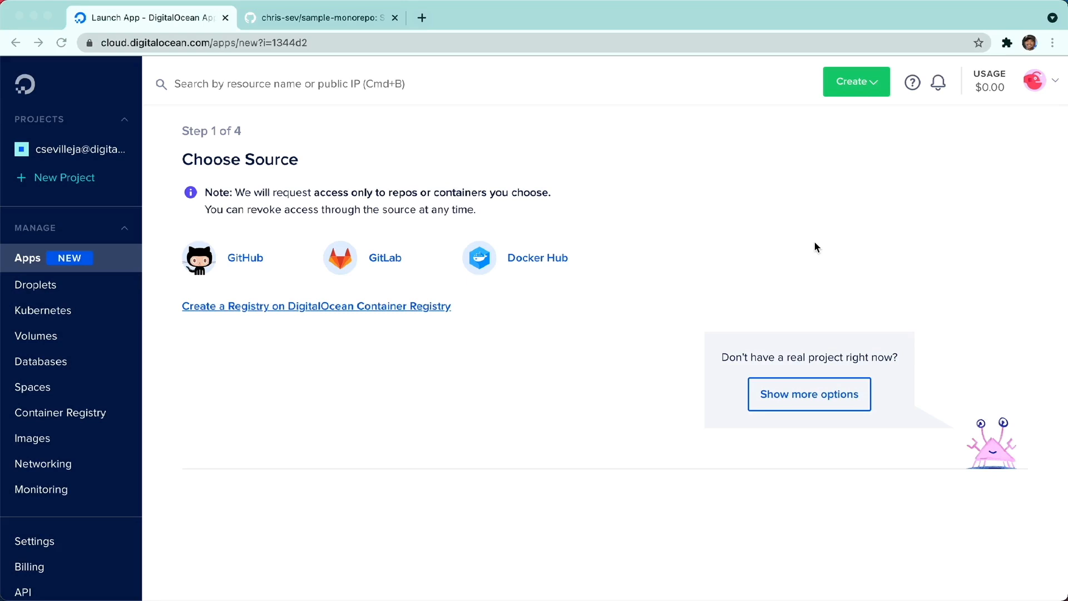
pyautogui.moveTo(391, 209)
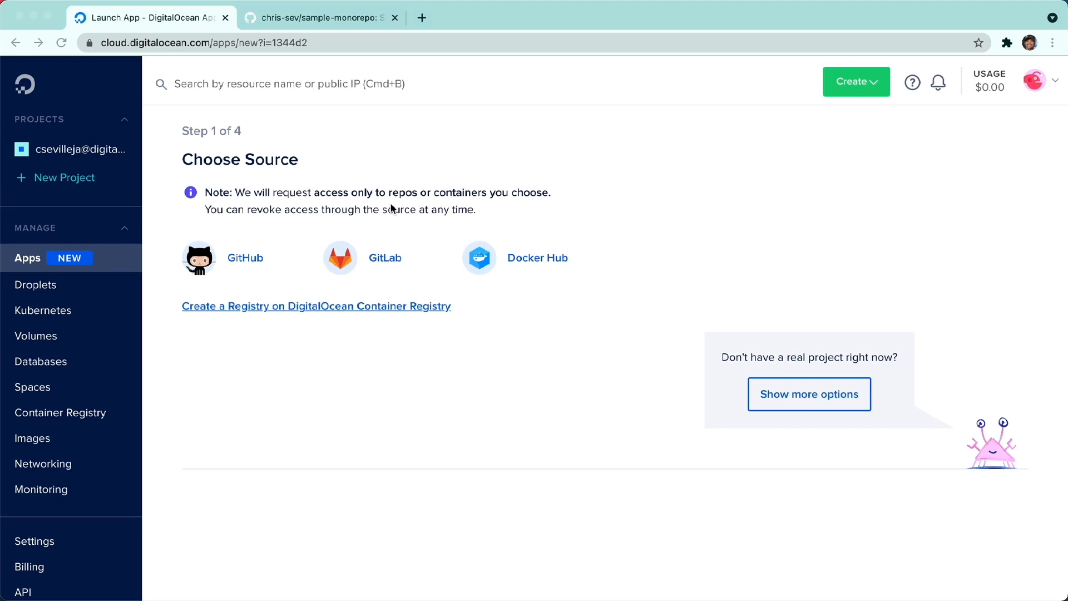
# Review the sample-monorepo repository's folders and README deploy command on GitHub
pyautogui.click(320, 17)
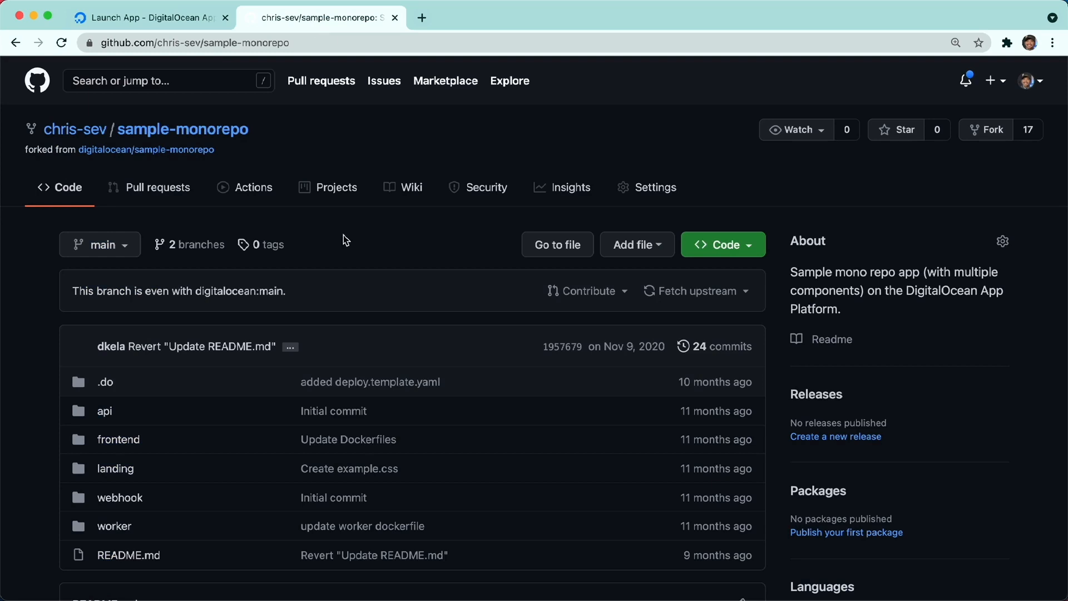
pyautogui.scroll(-3)
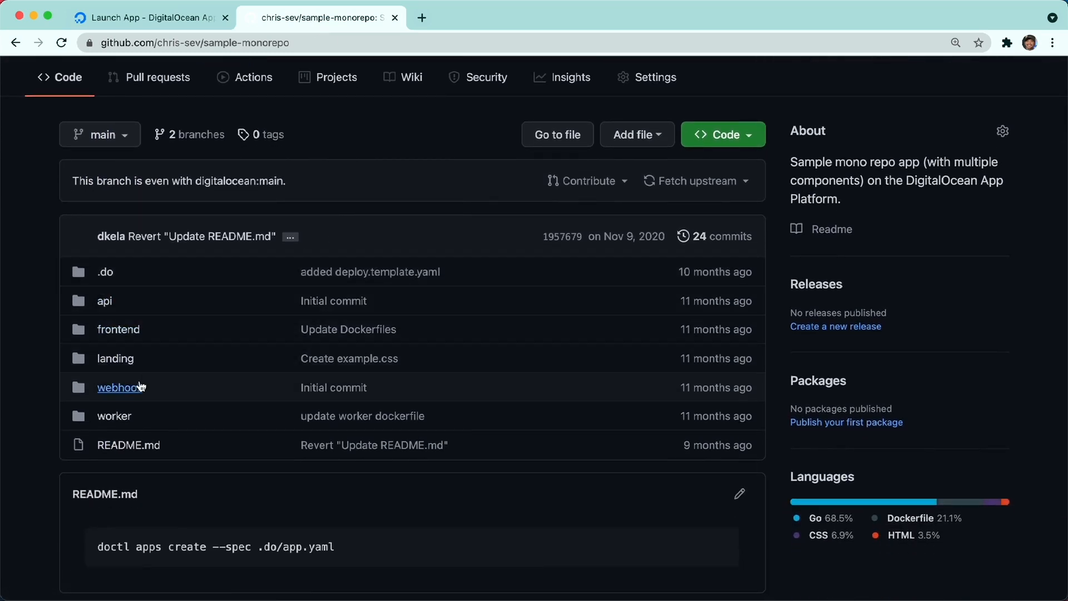
pyautogui.moveTo(194, 320)
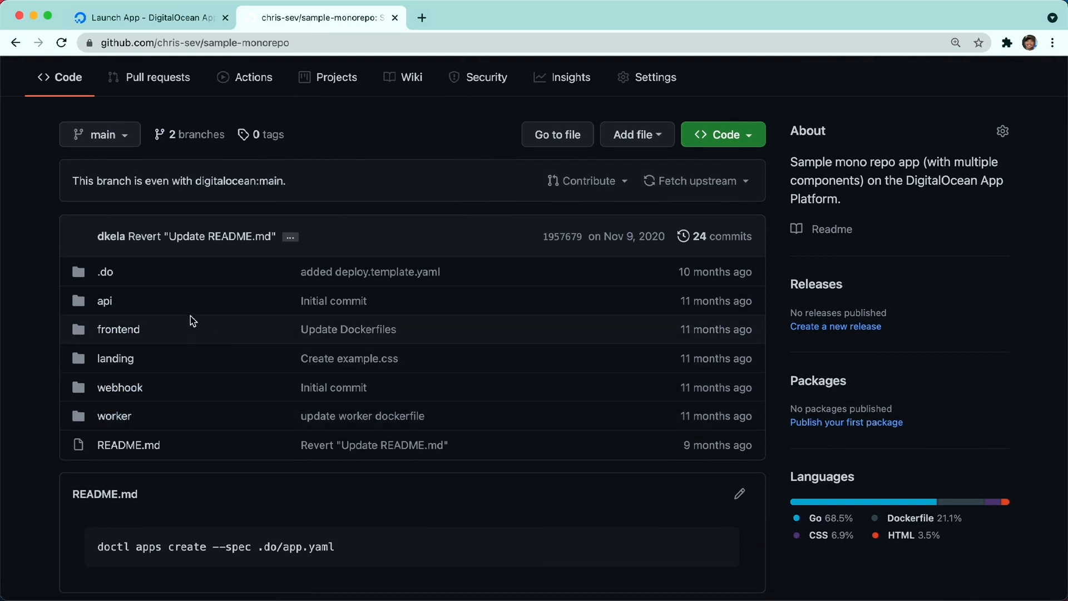
pyautogui.moveTo(190, 421)
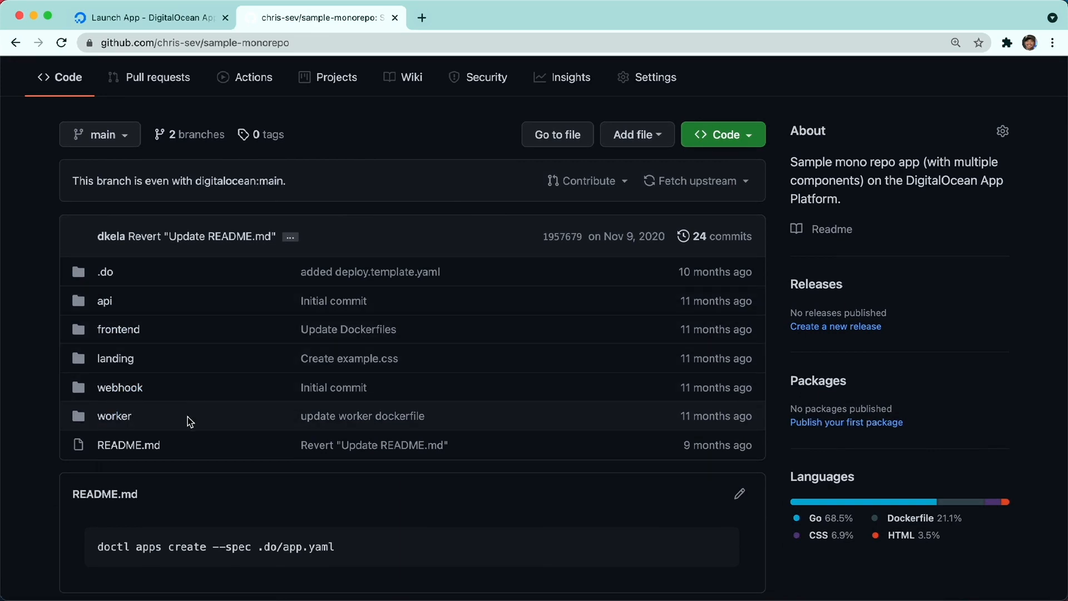
pyautogui.moveTo(115, 308)
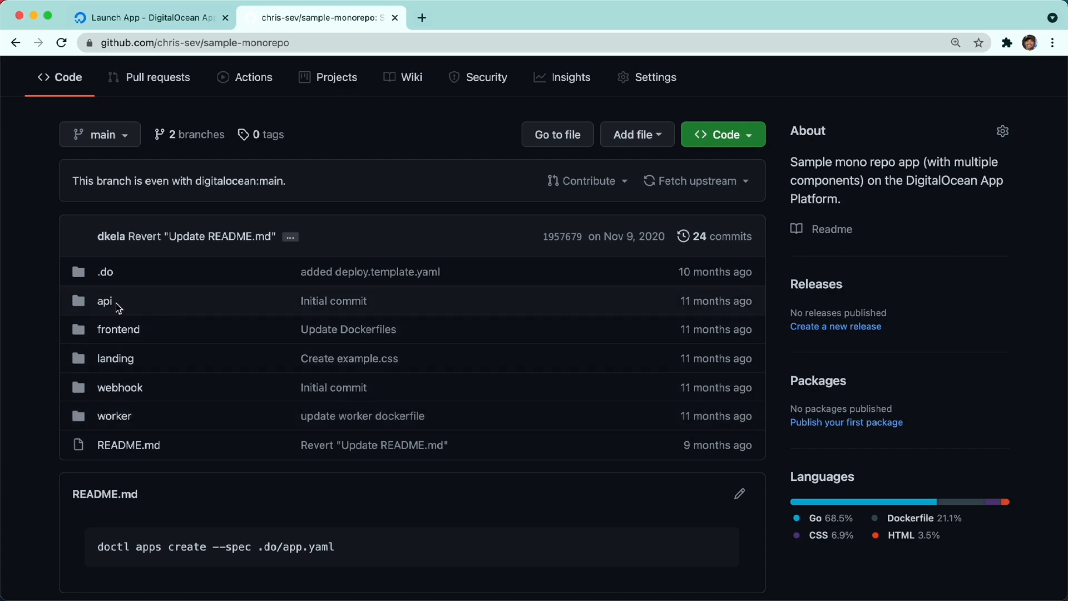
pyautogui.moveTo(182, 336)
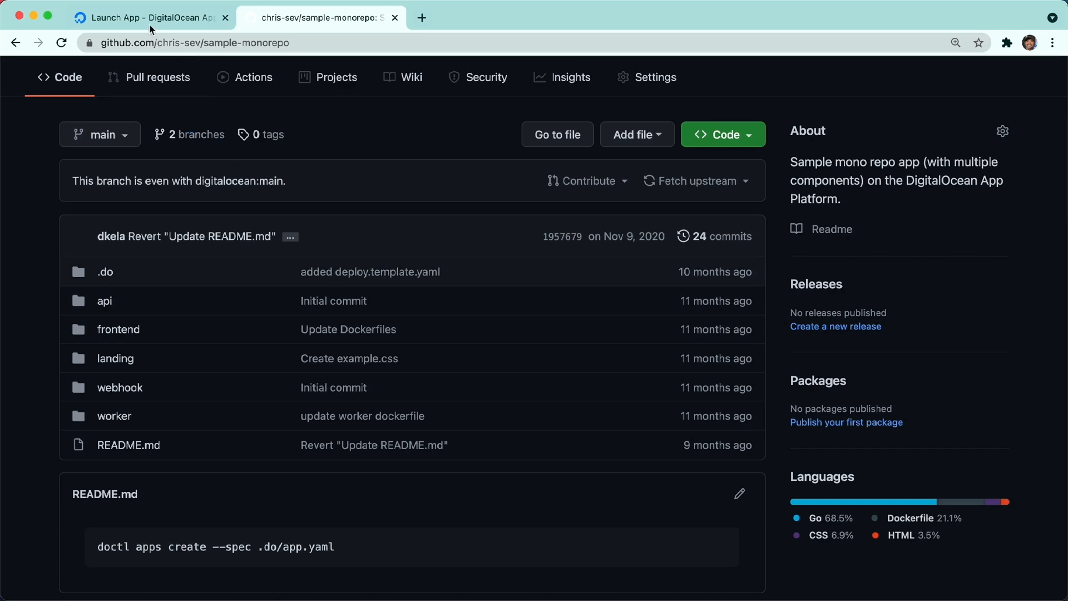
# Select the sample-monorepo GitHub repository on branch main as the app source with autodeploy
pyautogui.click(151, 17)
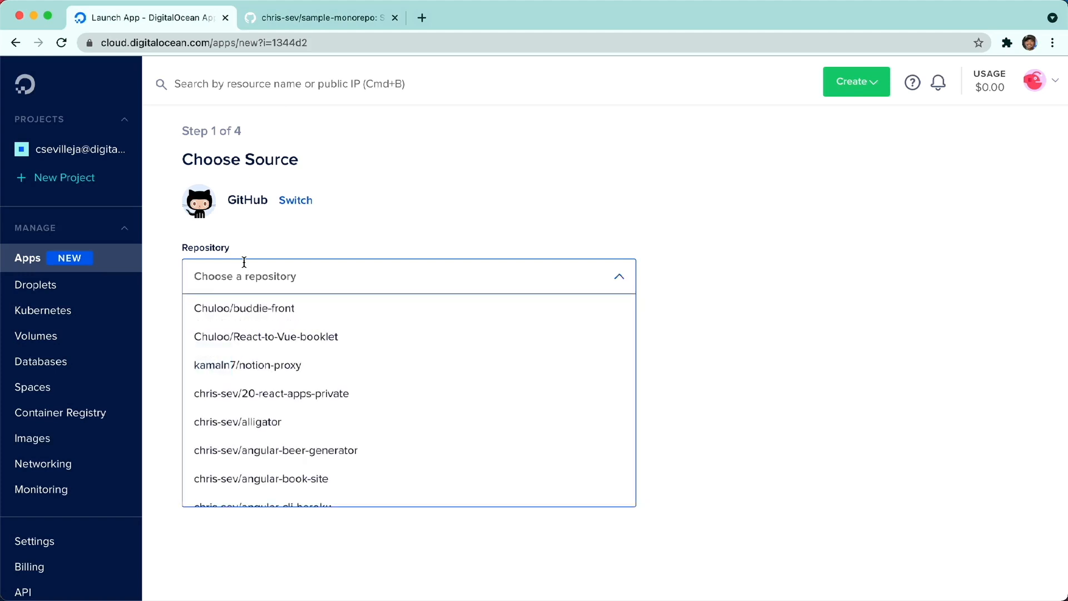
pyautogui.write('sample-mo')
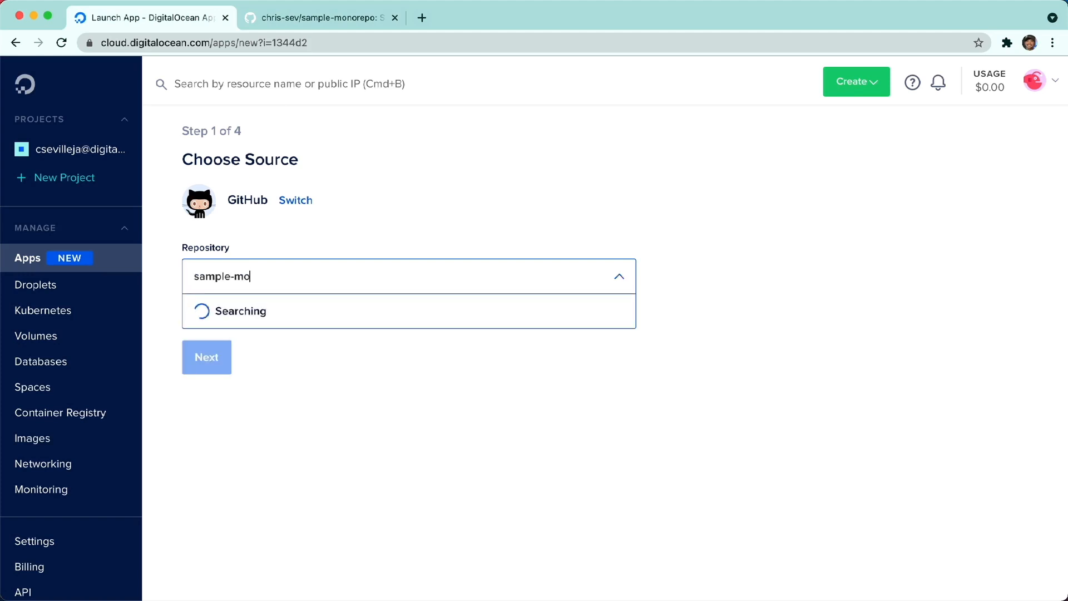
pyautogui.write('norepo')
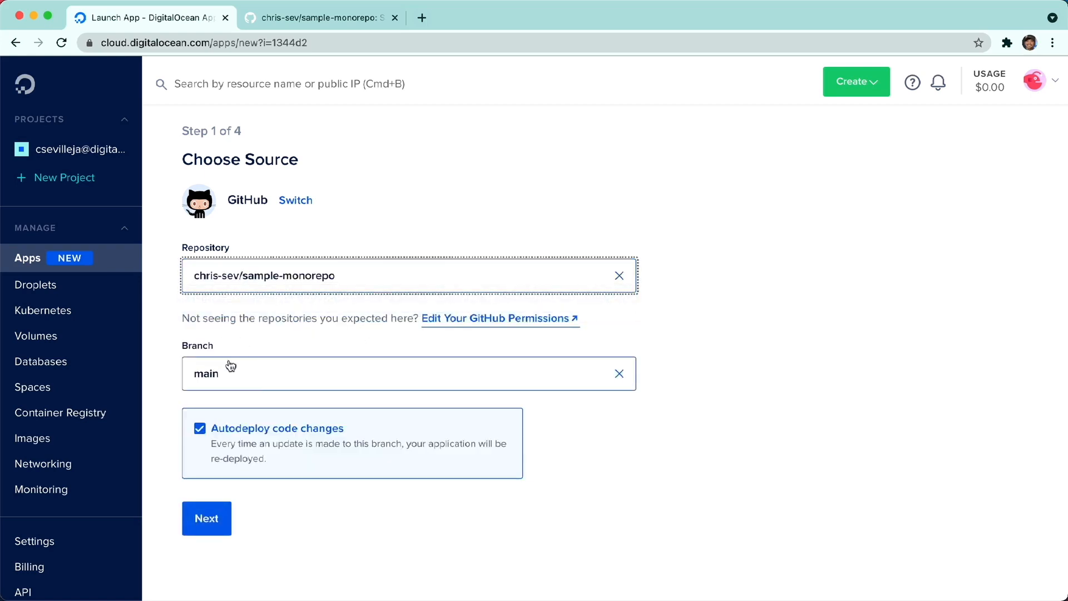
pyautogui.scroll(-3)
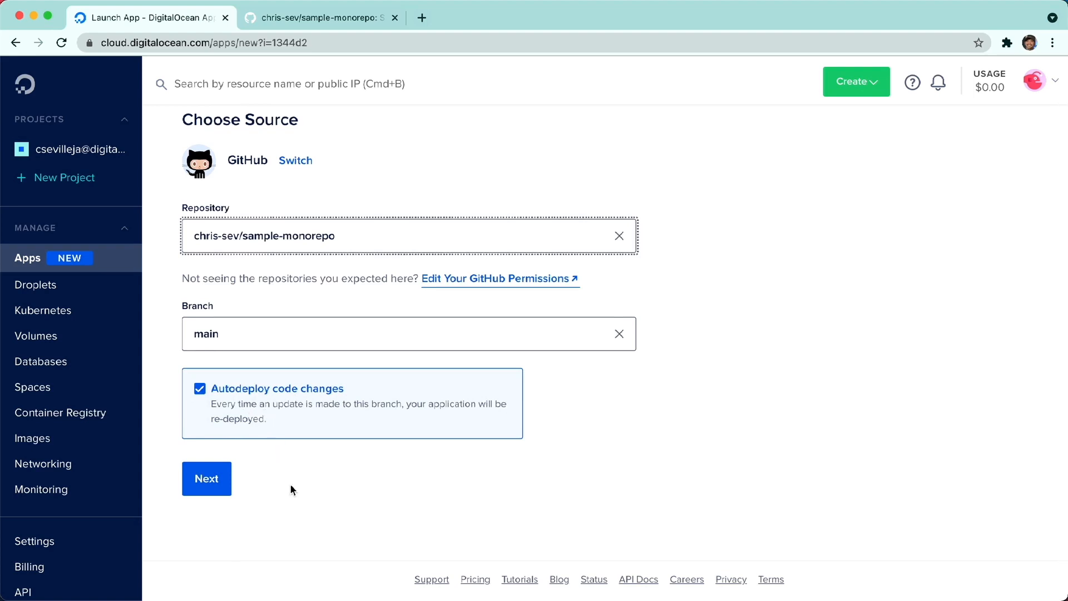
# Set /frontend as the Source Directory so a Static Sites component is detected
pyautogui.click(206, 477)
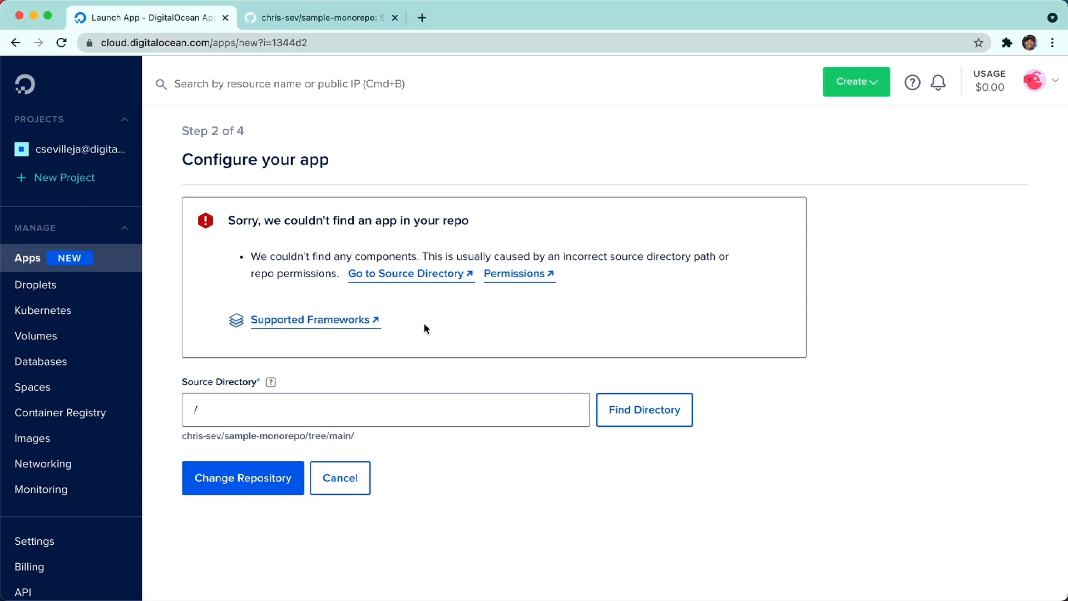
pyautogui.write('frontend')
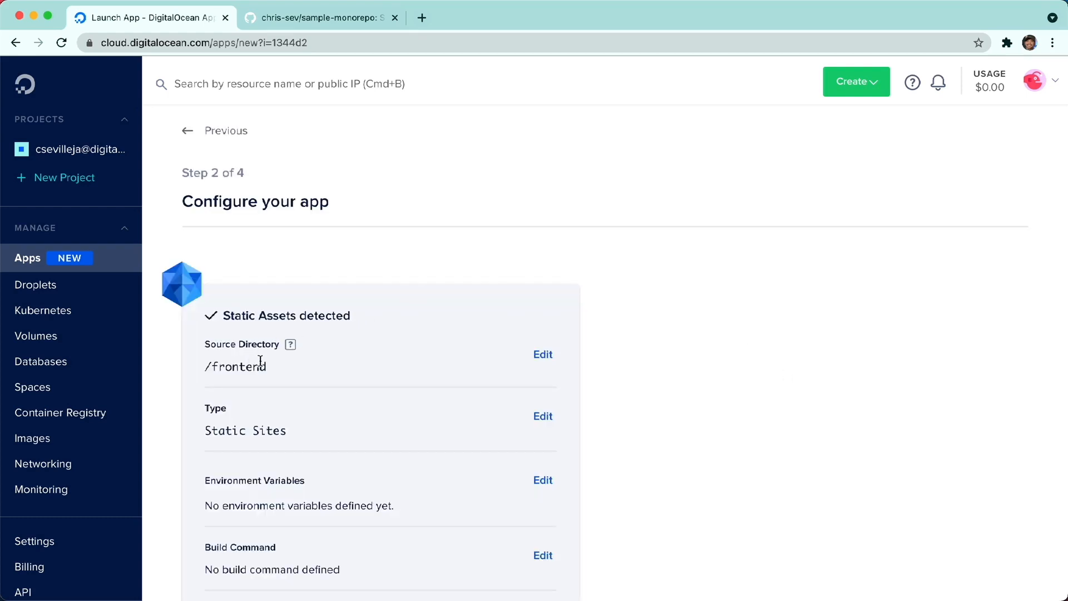
pyautogui.doubleClick(263, 315)
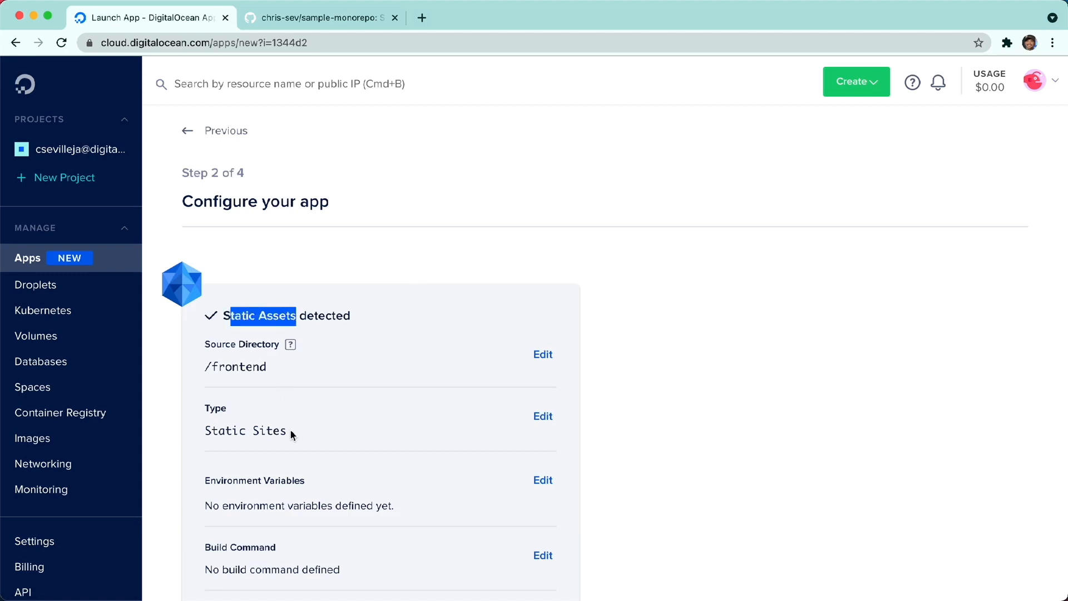
pyautogui.scroll(-3)
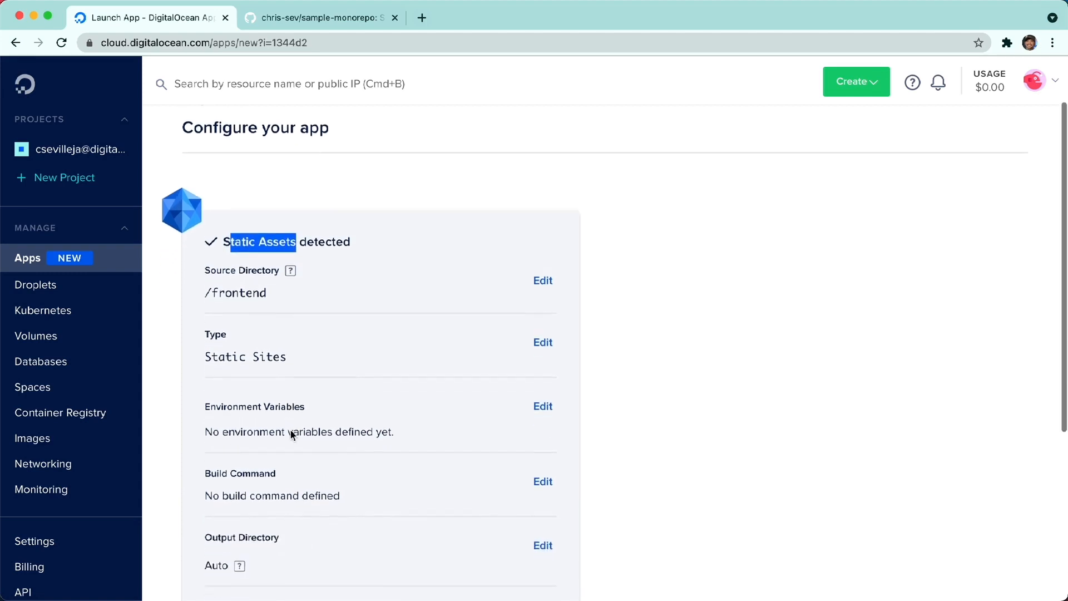
pyautogui.scroll(-3)
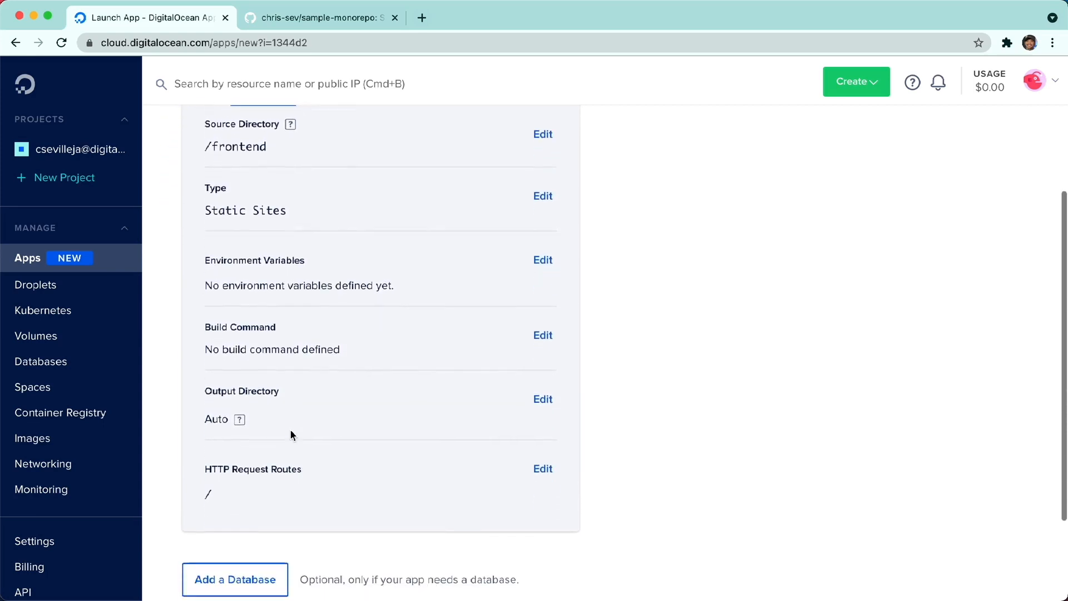
pyautogui.scroll(-3)
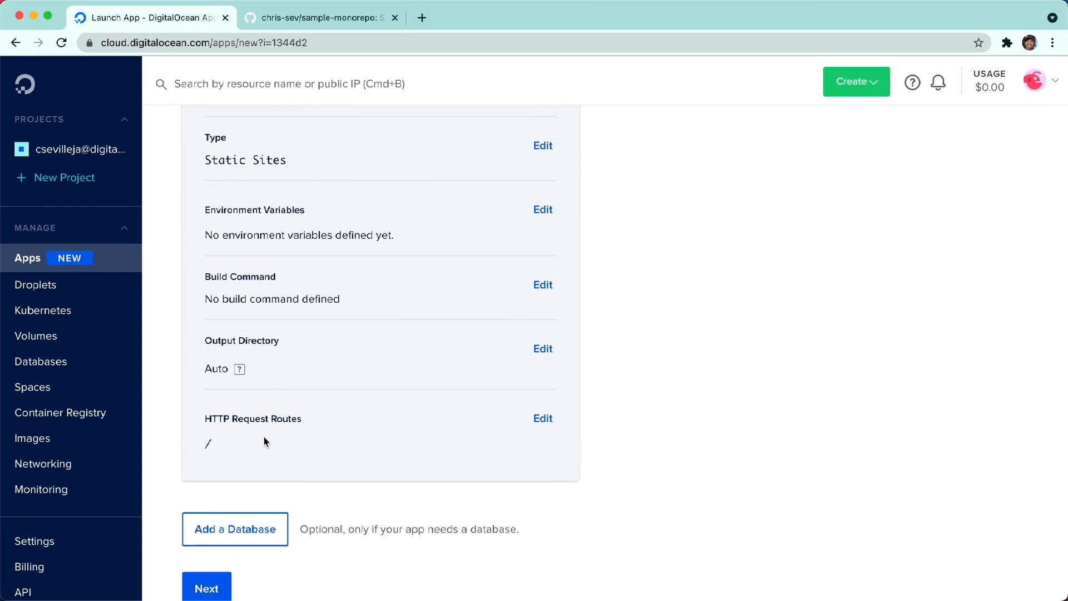
pyautogui.scroll(-3)
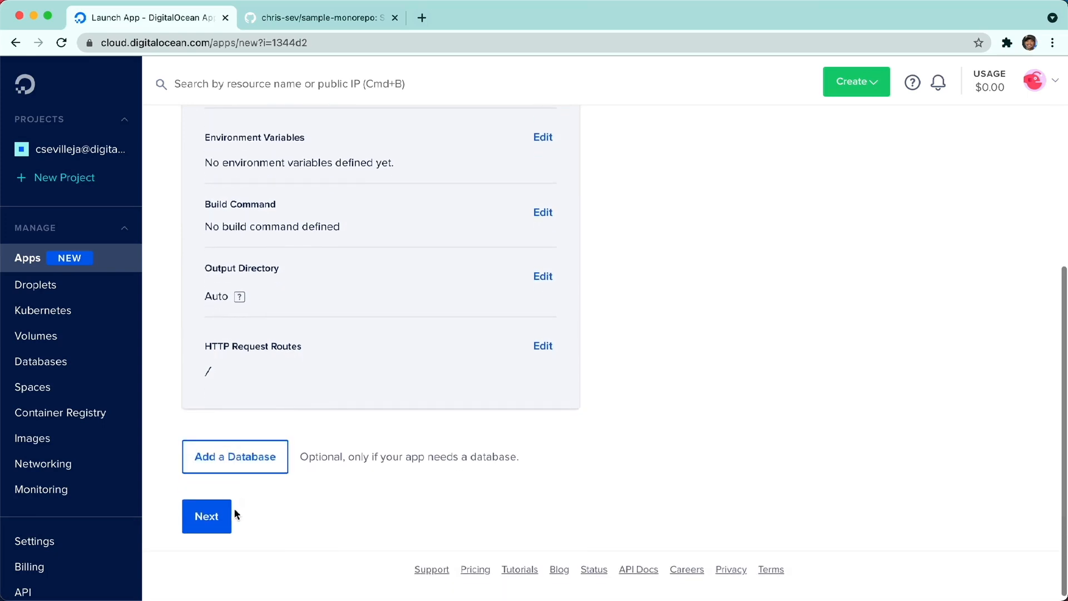
# Keep the name sample-monorepo and review the free Starter plan at $0.00/mo on Finalize and launch
pyautogui.click(206, 515)
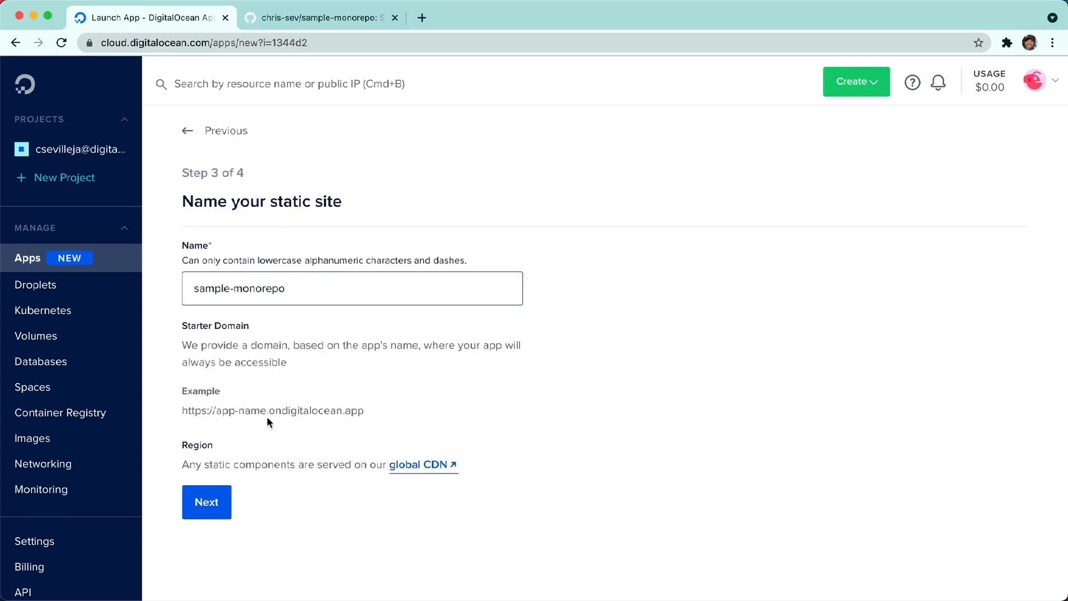
pyautogui.moveTo(372, 430)
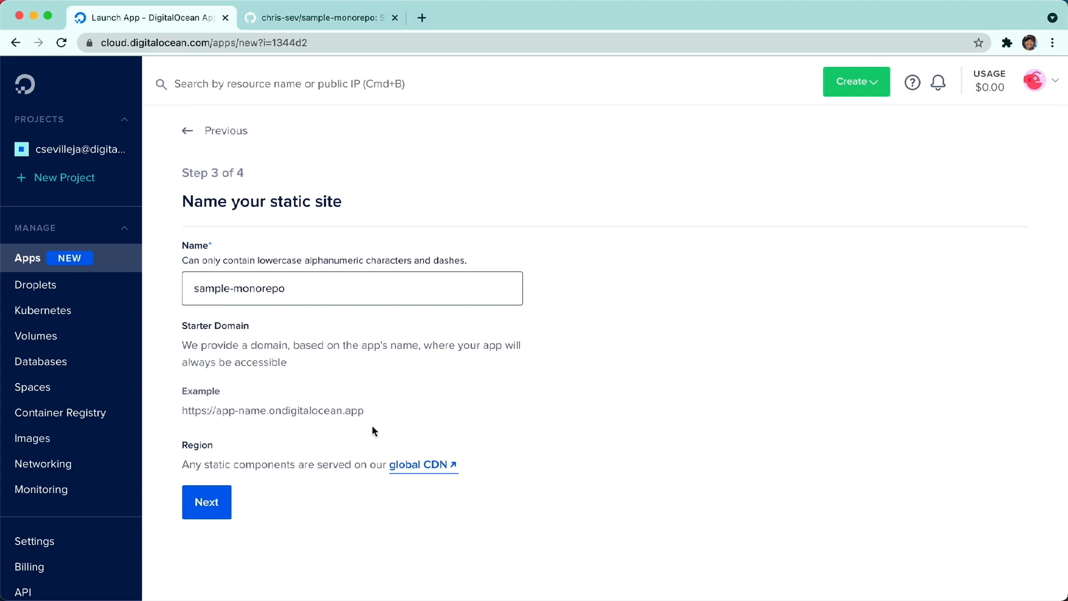
pyautogui.click(206, 502)
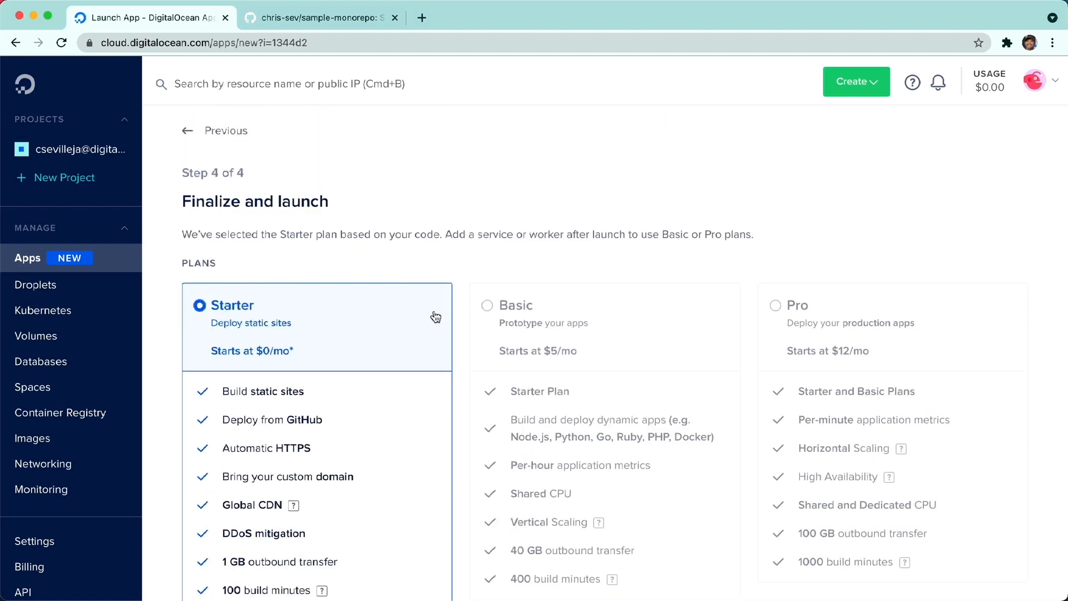
pyautogui.scroll(-3)
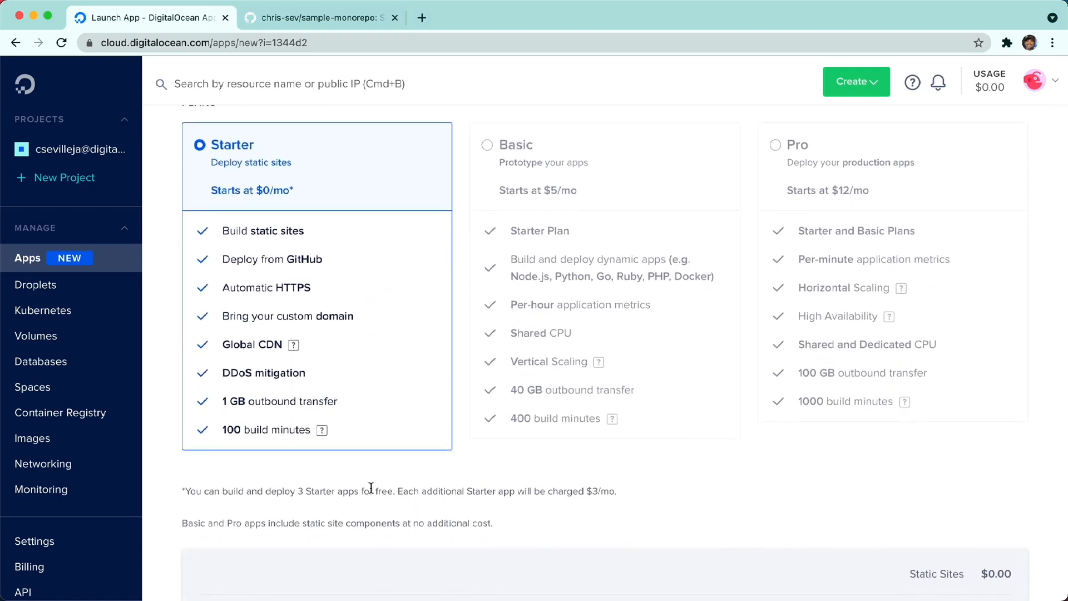
pyautogui.scroll(-3)
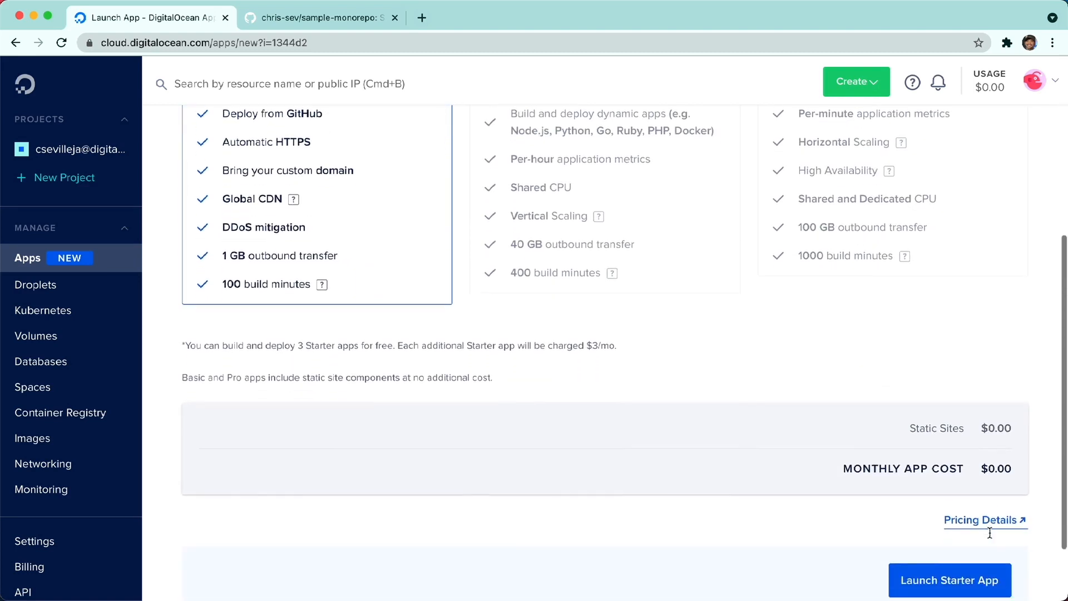
pyautogui.scroll(-3)
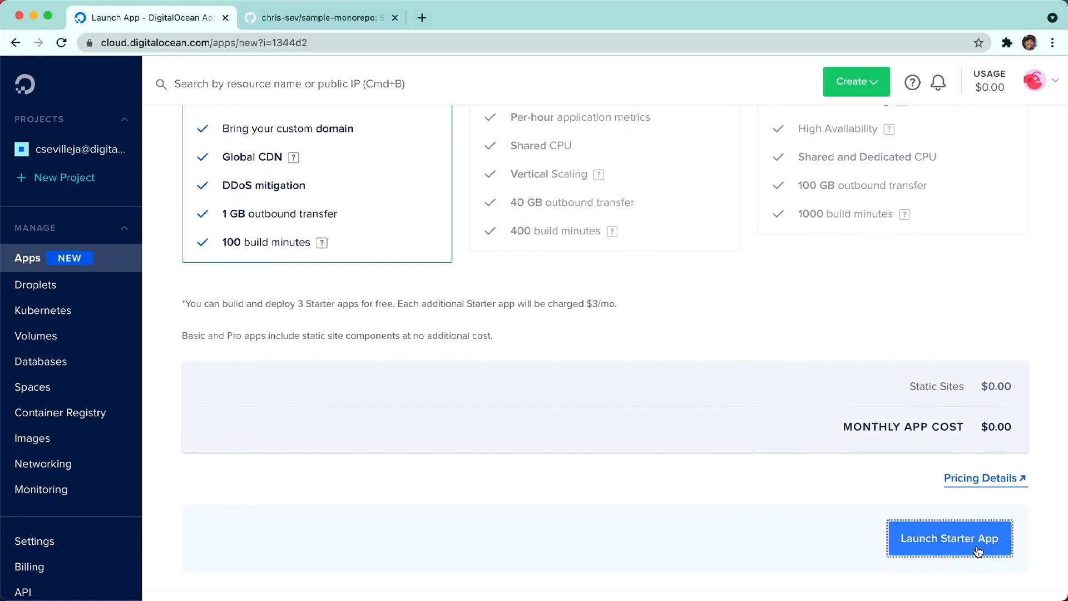
# Launch the Starter app and let sample-monorepo deploy successfully to Running
pyautogui.click(949, 538)
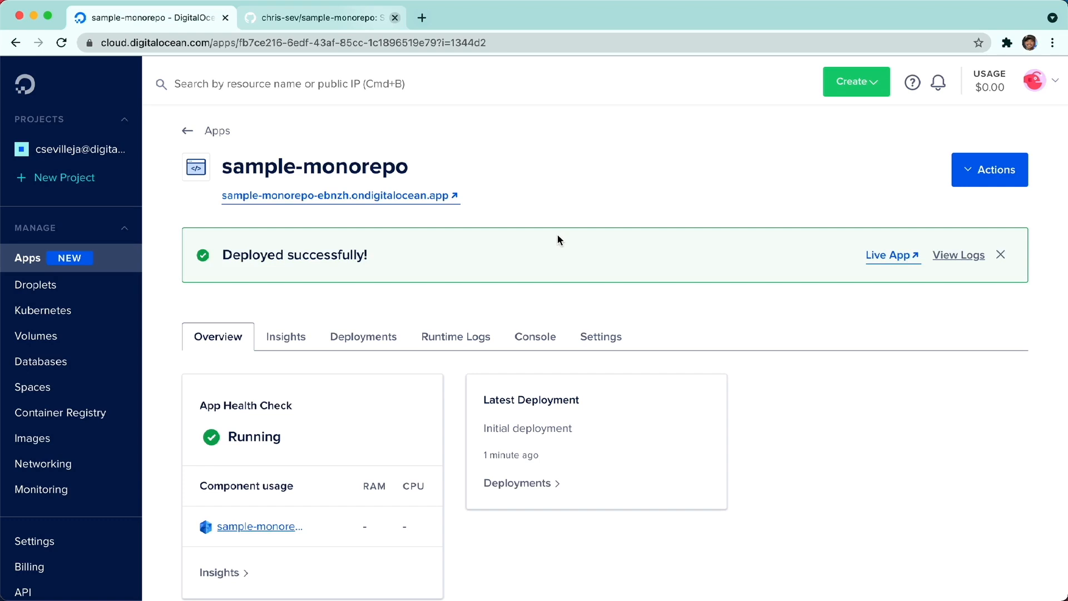
# From the app's Settings, bring up the Add Component type list
pyautogui.click(600, 336)
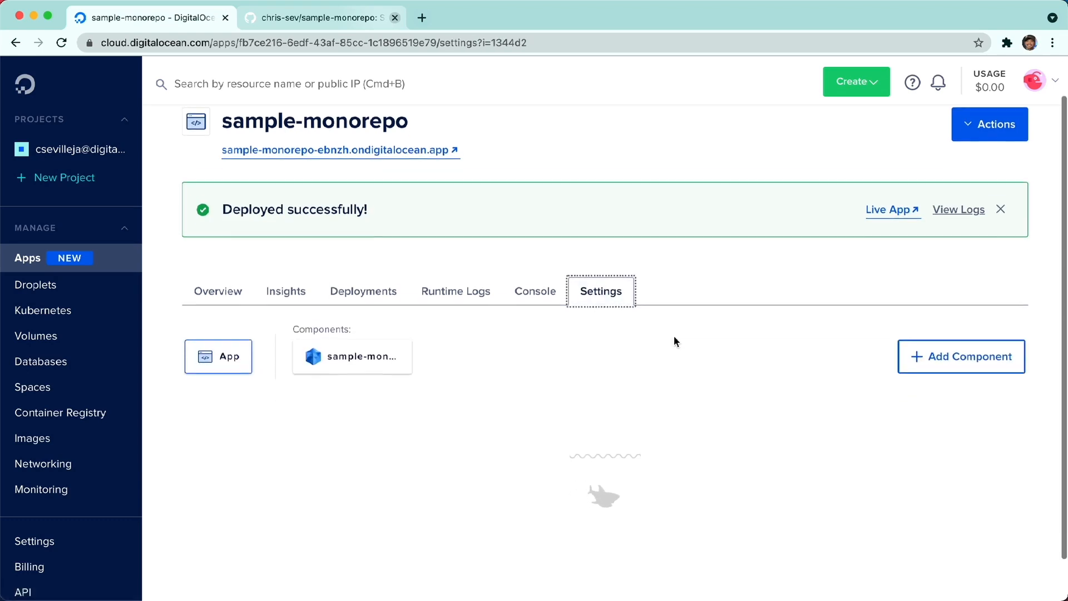
pyautogui.scroll(-3)
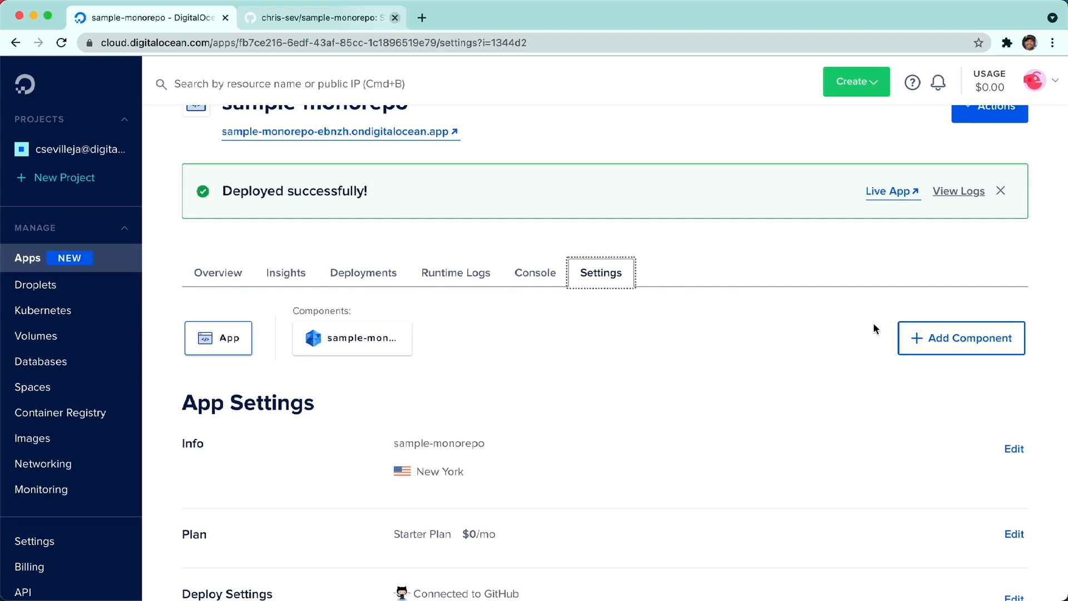
pyautogui.click(961, 338)
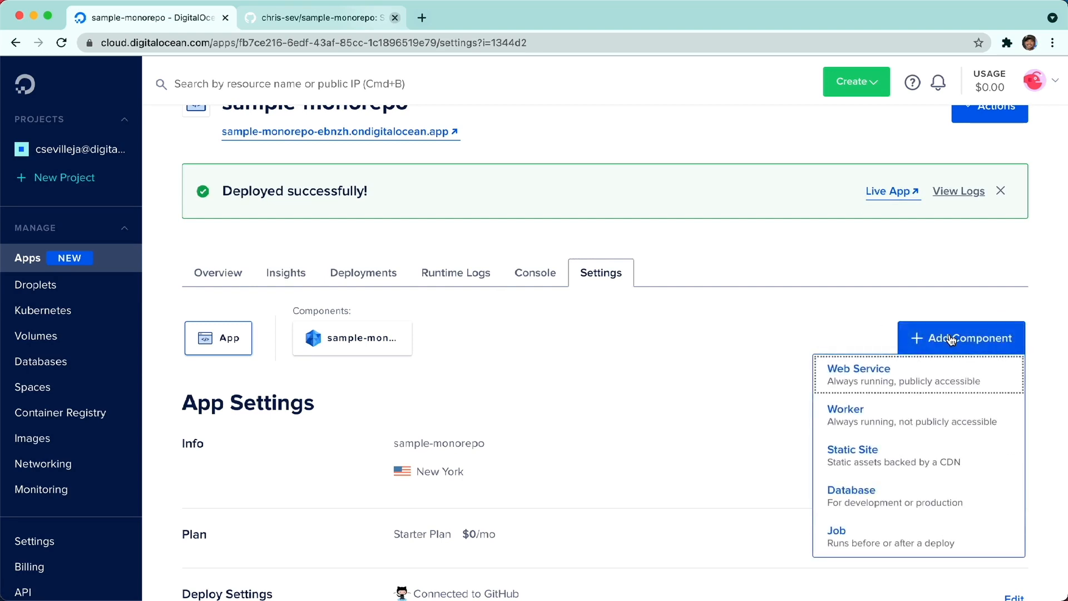
pyautogui.moveTo(951, 374)
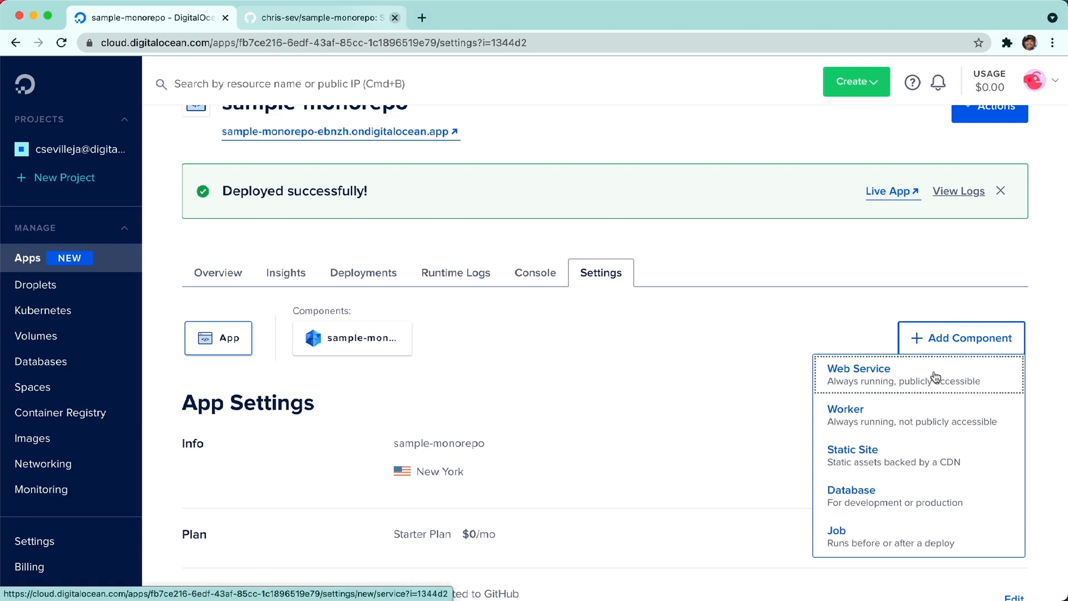
# Add a Web Service sourced from sample-monorepo on branch main and continue to Configure
pyautogui.click(857, 368)
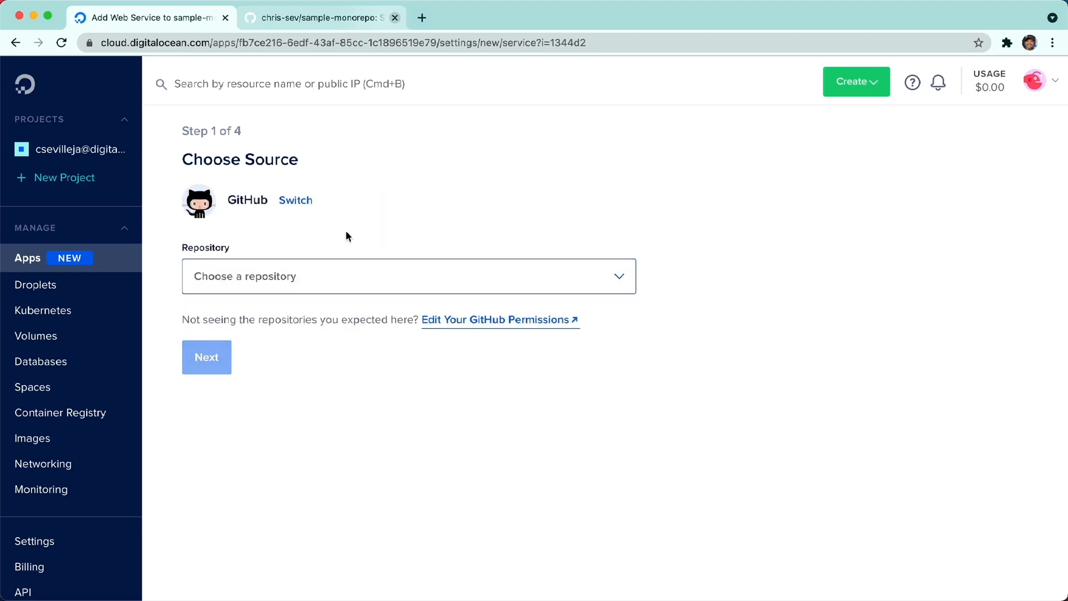
pyautogui.click(407, 276)
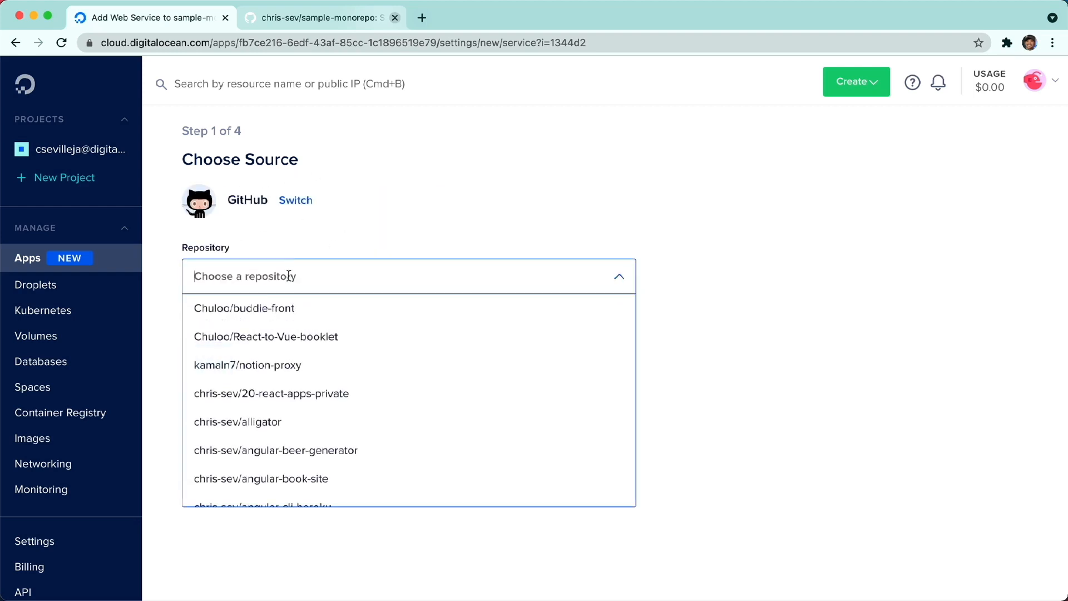
pyautogui.write('sample-monorp')
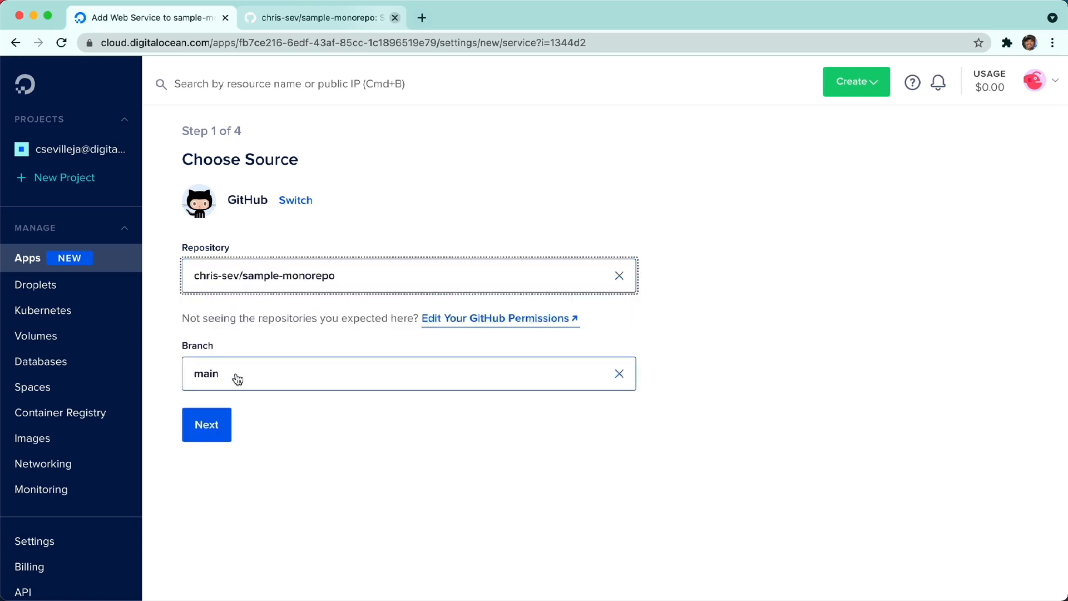
pyautogui.click(206, 423)
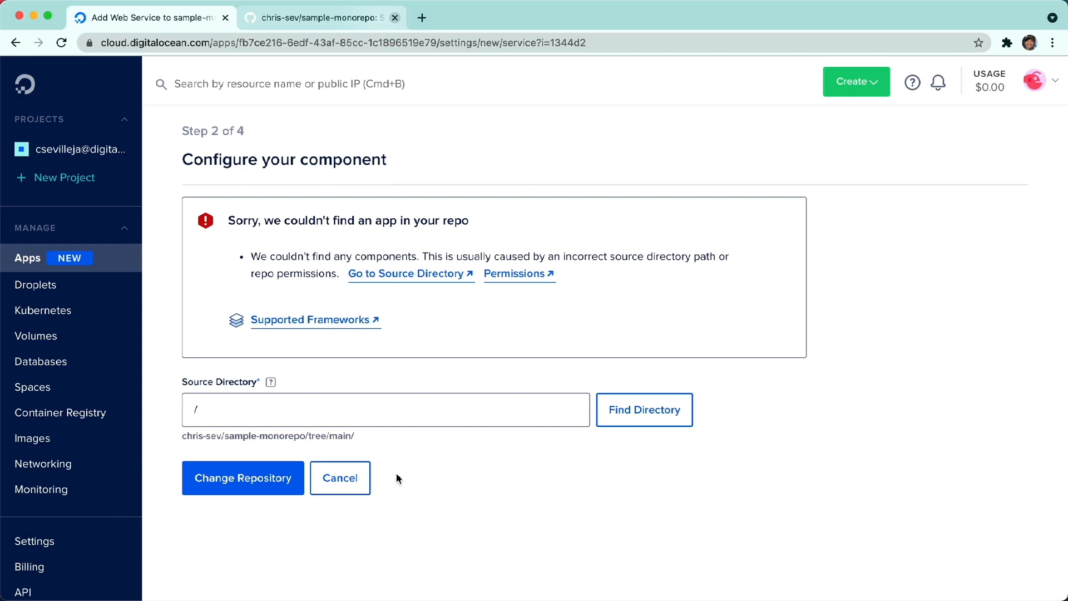
# Set /api as the Source Directory so a Go web service running bin/api on port 8080 is detected
pyautogui.click(385, 409)
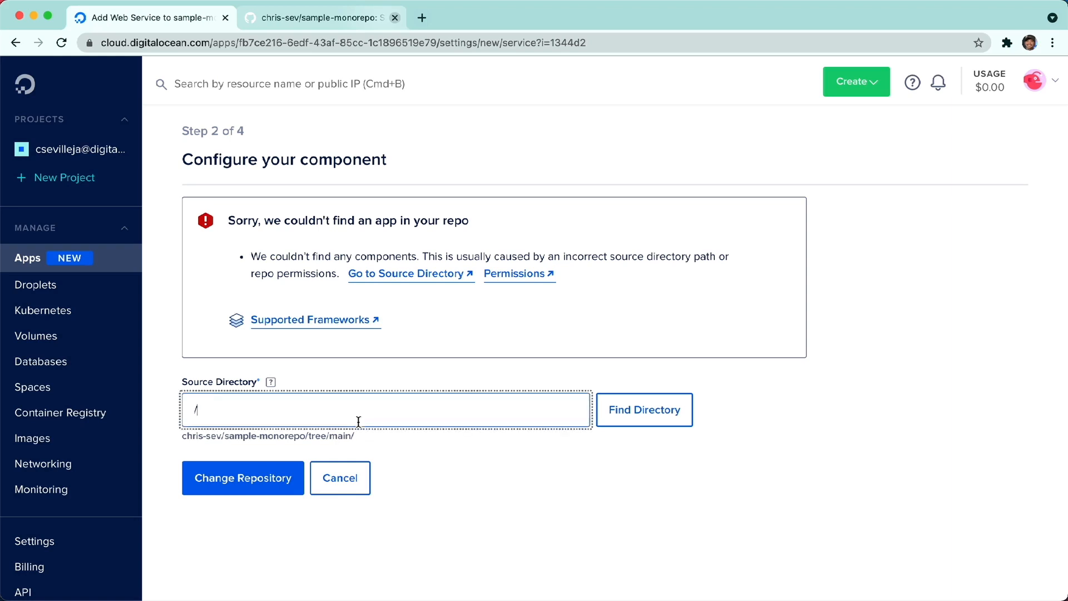
pyautogui.write('api')
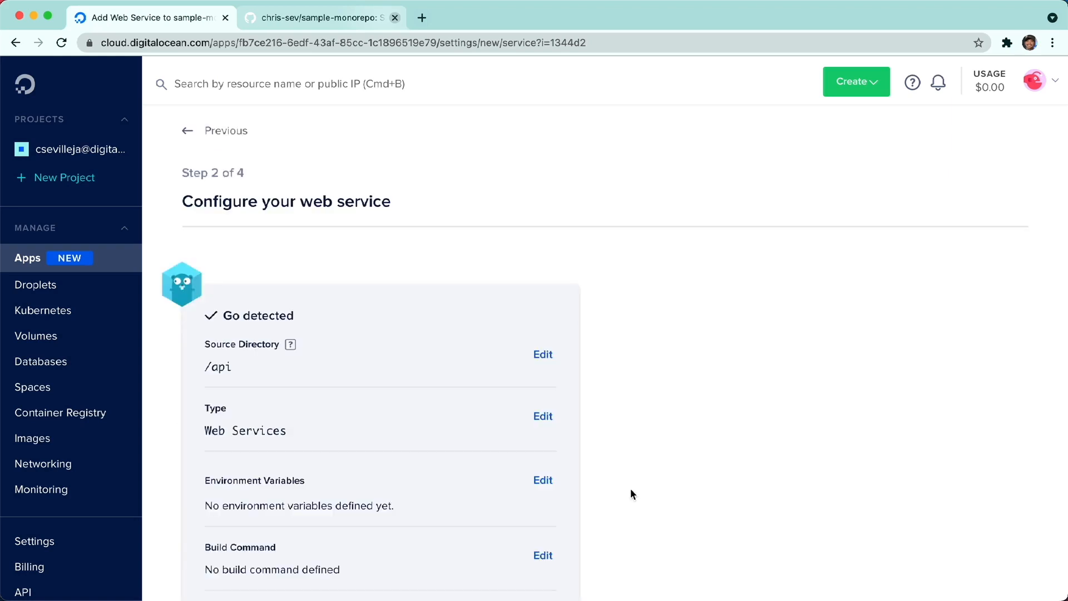
pyautogui.moveTo(207, 302)
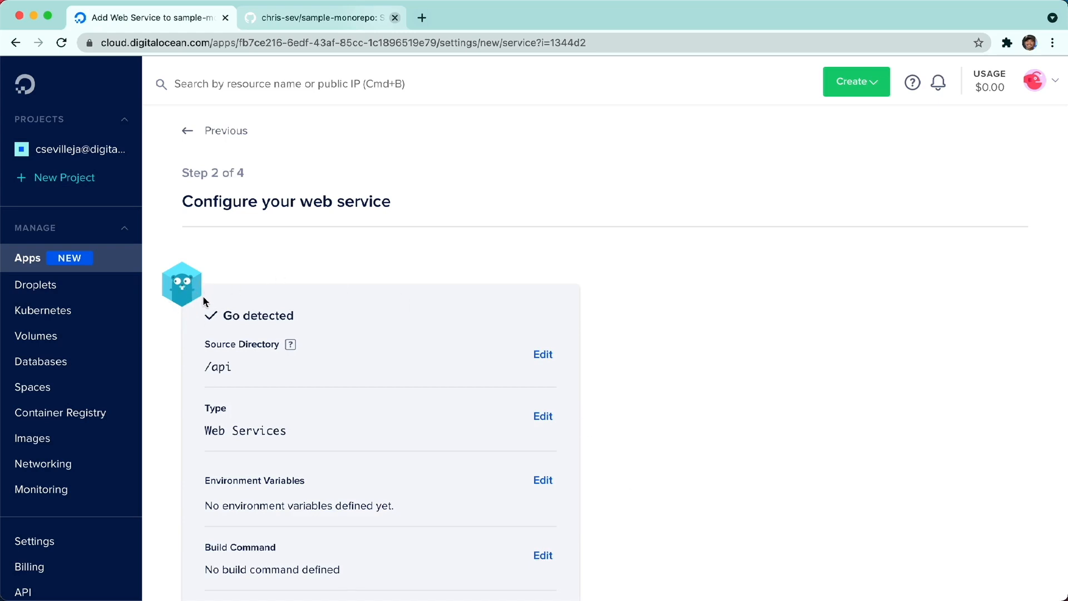
pyautogui.scroll(-3)
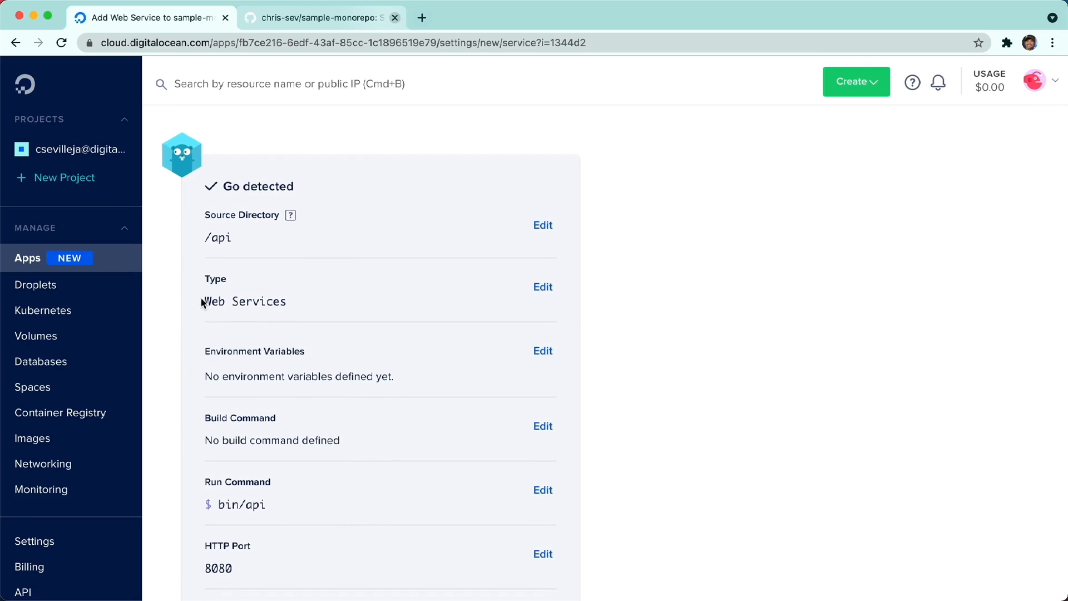
pyautogui.doubleClick(243, 302)
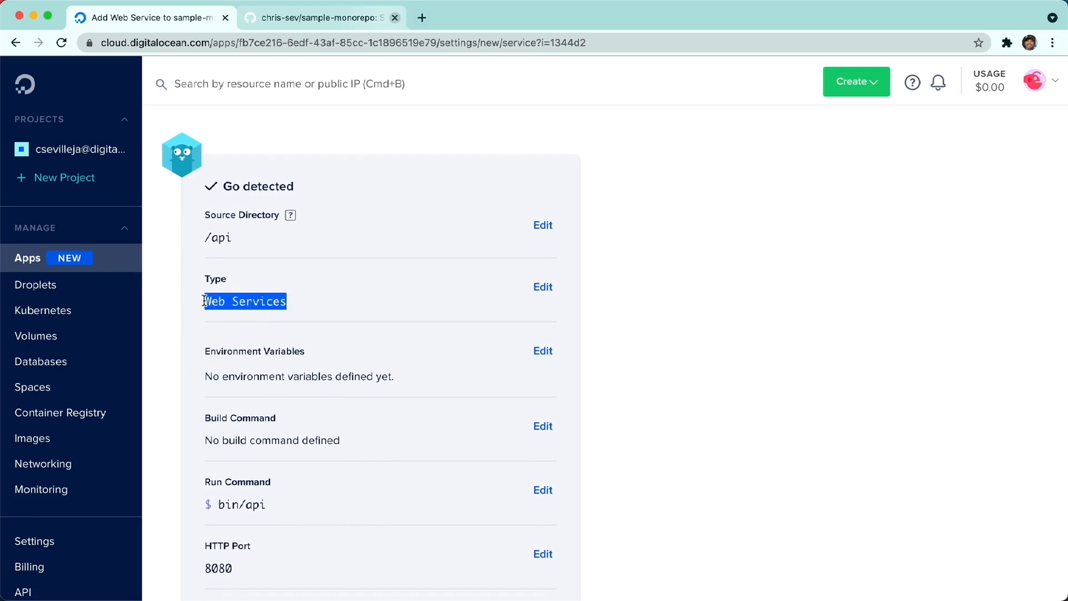
pyautogui.scroll(-3)
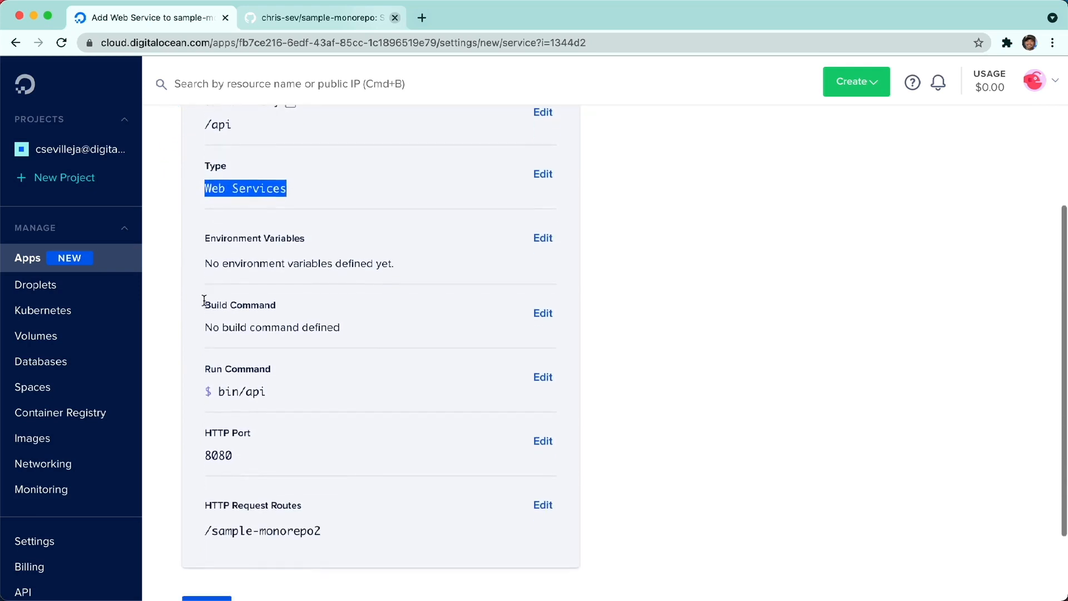
pyautogui.scroll(-3)
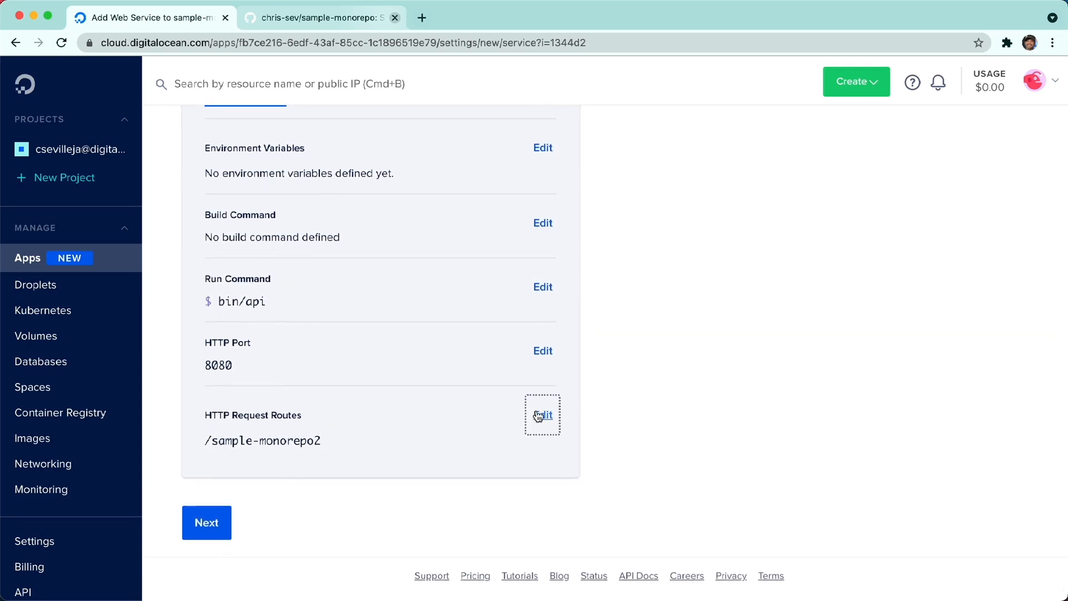
# Set the web service's HTTP request route to /api
pyautogui.click(542, 415)
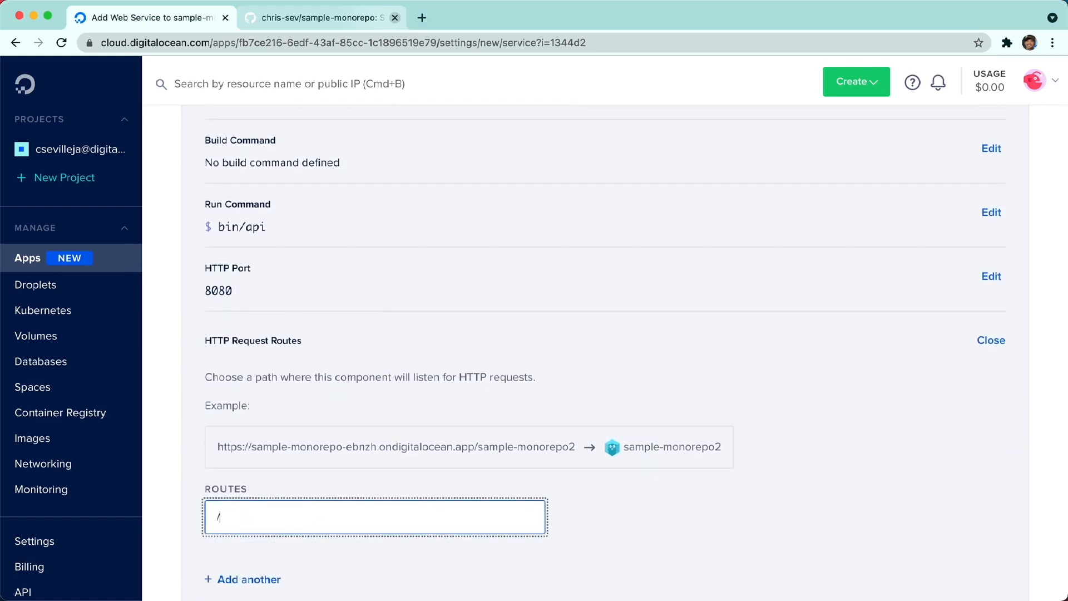
pyautogui.write('api')
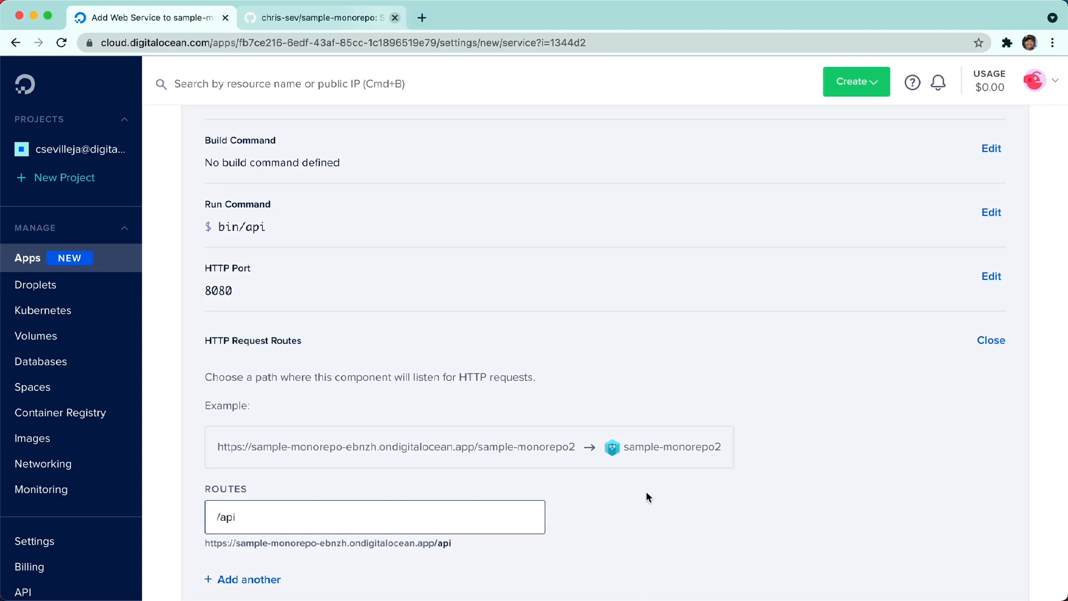
pyautogui.scroll(-3)
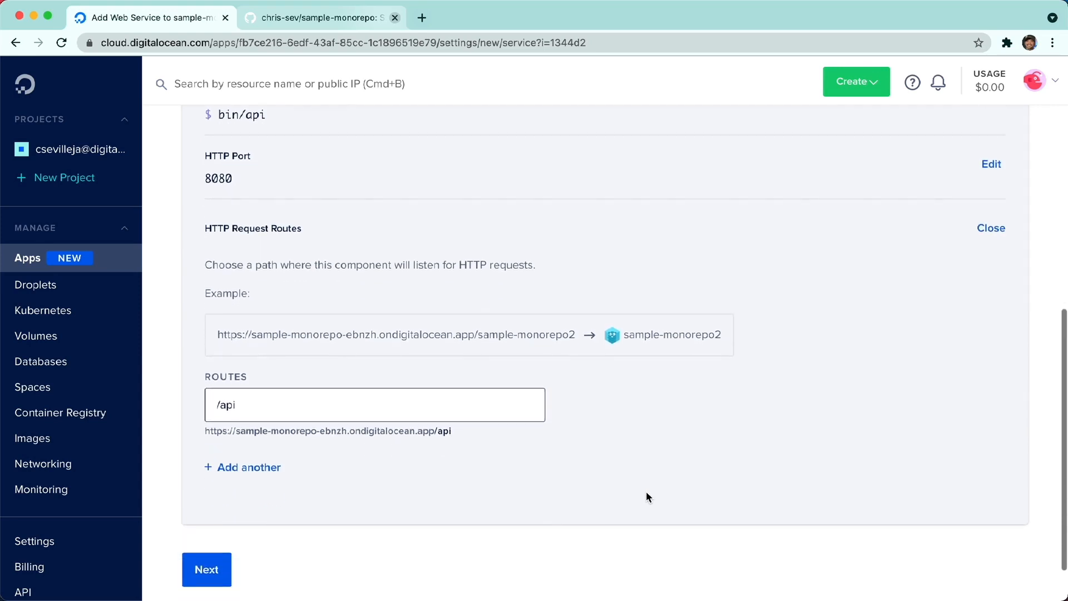
pyautogui.scroll(-3)
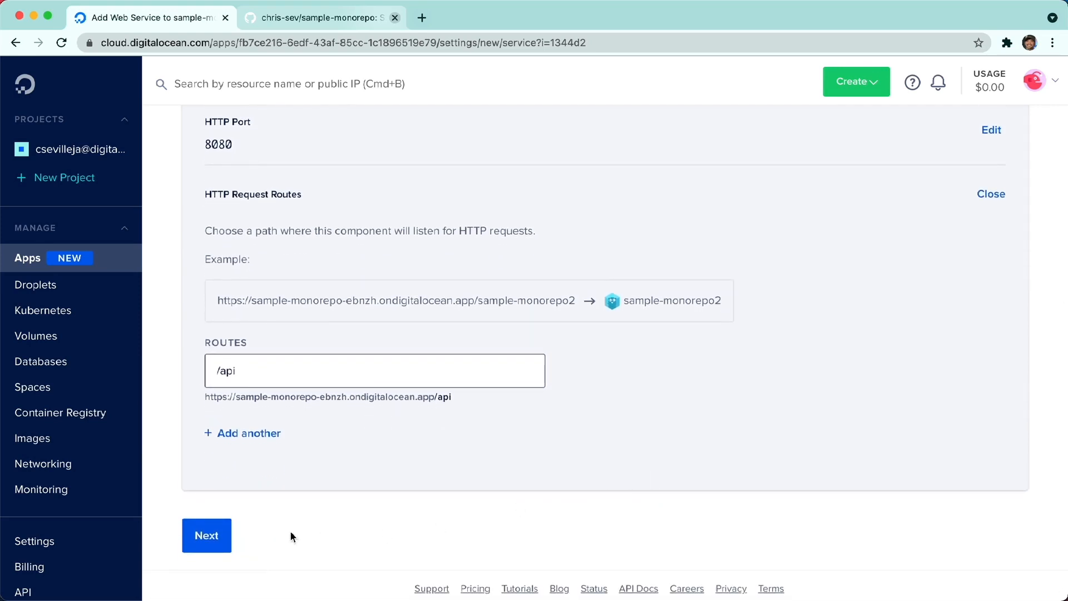
# Name the web service api and continue to Finalize and launch
pyautogui.click(206, 535)
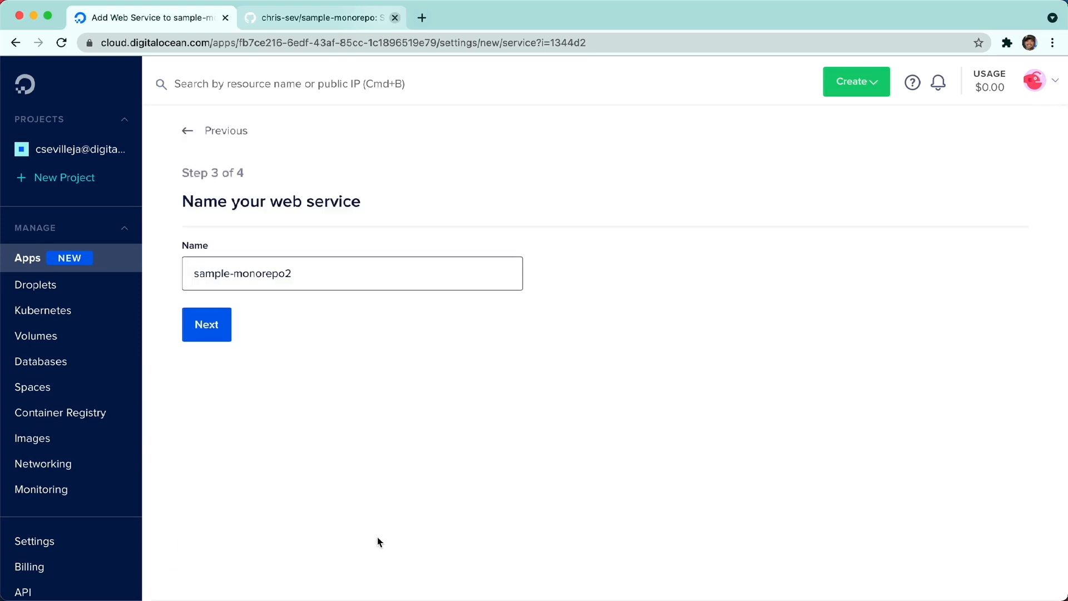
pyautogui.write('api')
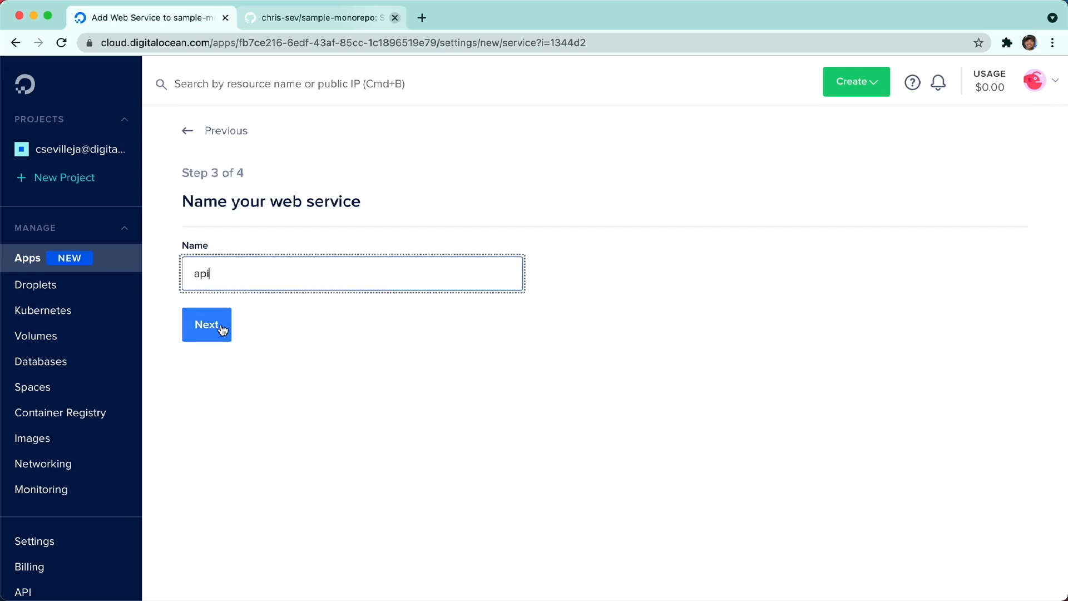
pyautogui.click(207, 324)
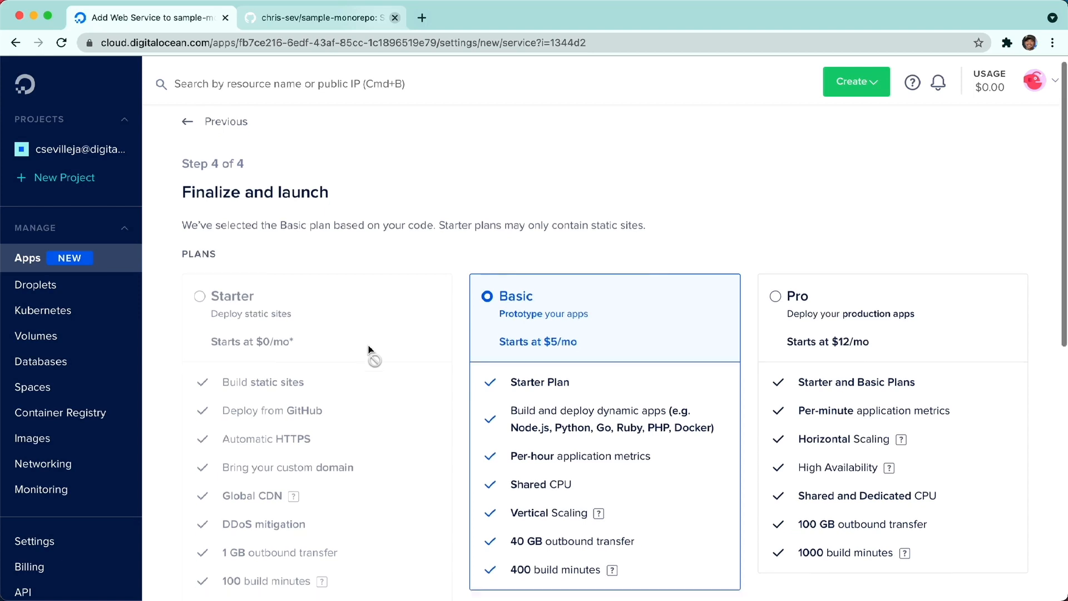
# Choose the $5.00/mo Basic container (512 MB RAM, 1 vCPU) and launch the api web service
pyautogui.scroll(-3)
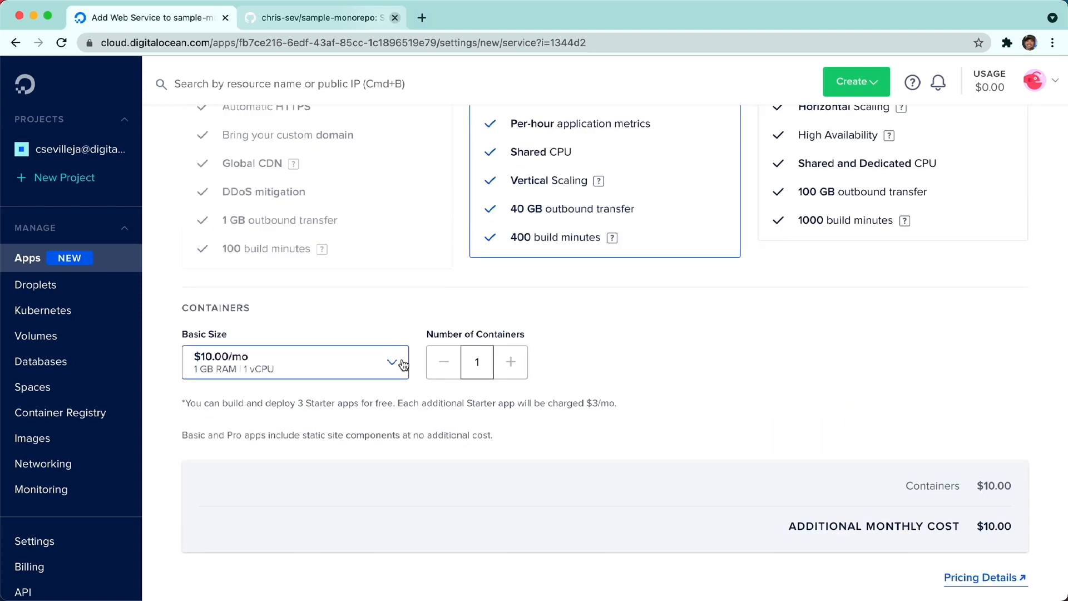
pyautogui.click(294, 361)
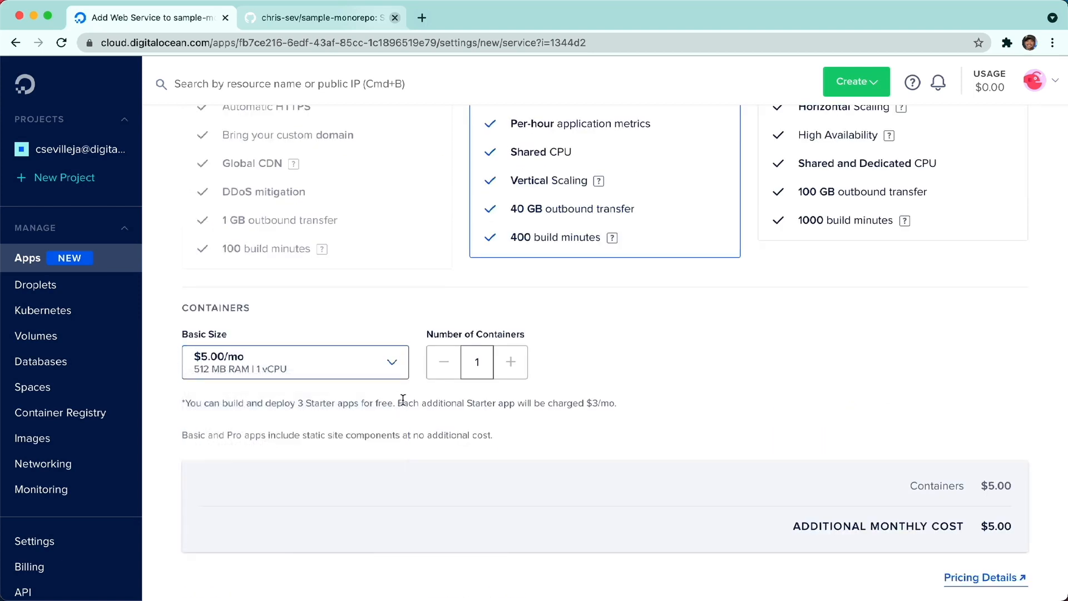
pyautogui.scroll(-3)
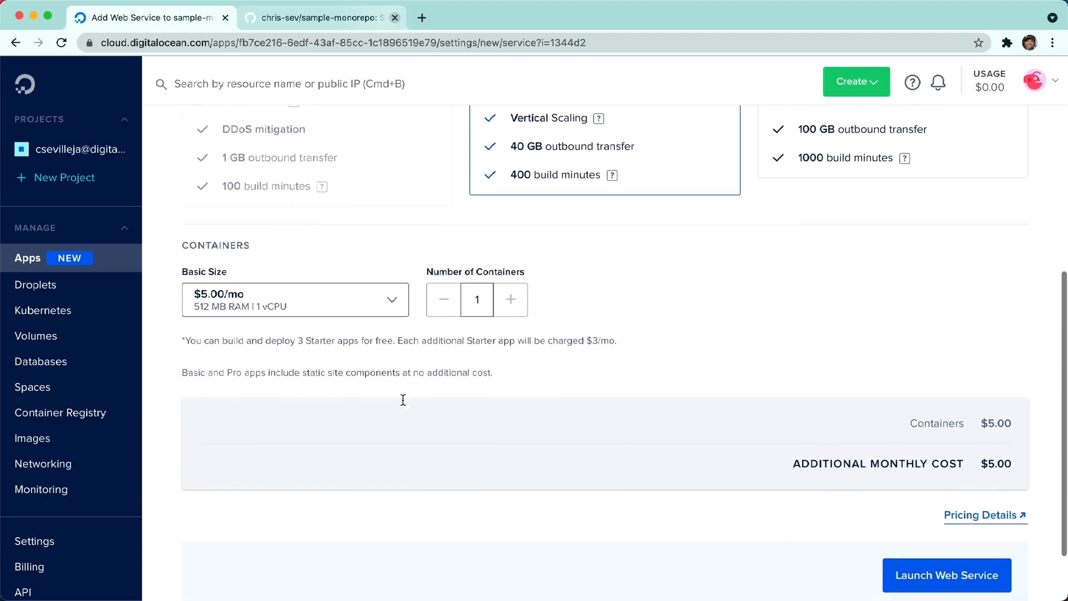
pyautogui.scroll(-3)
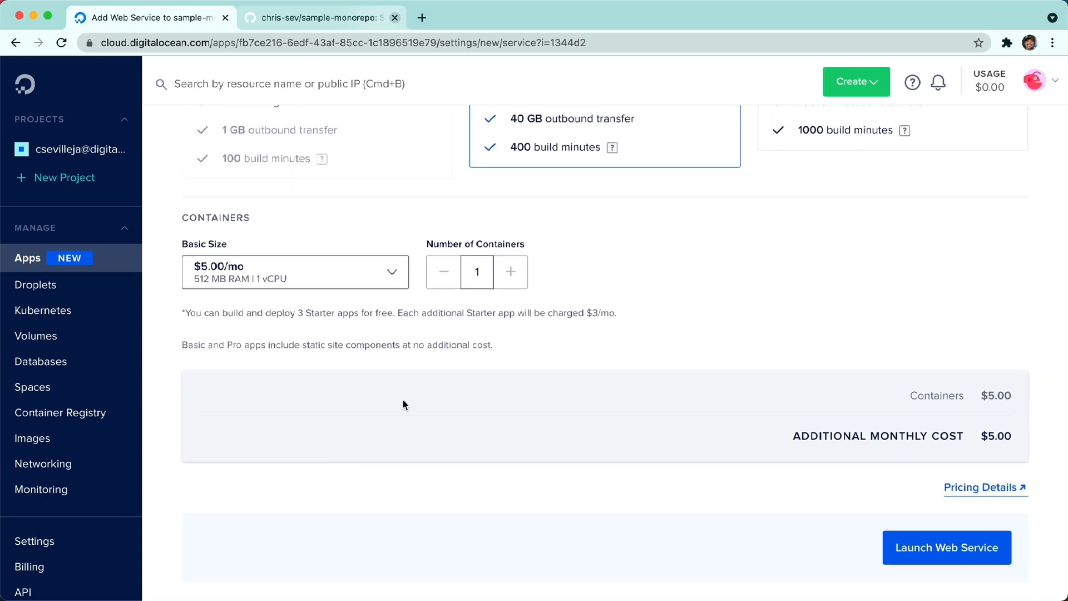
pyautogui.moveTo(942, 425)
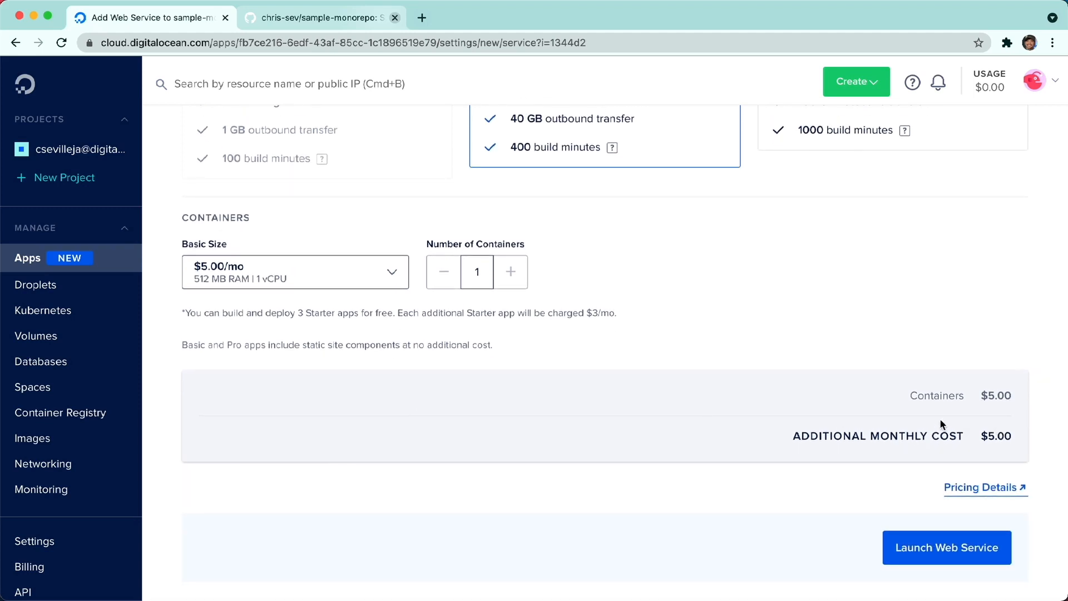
pyautogui.click(945, 547)
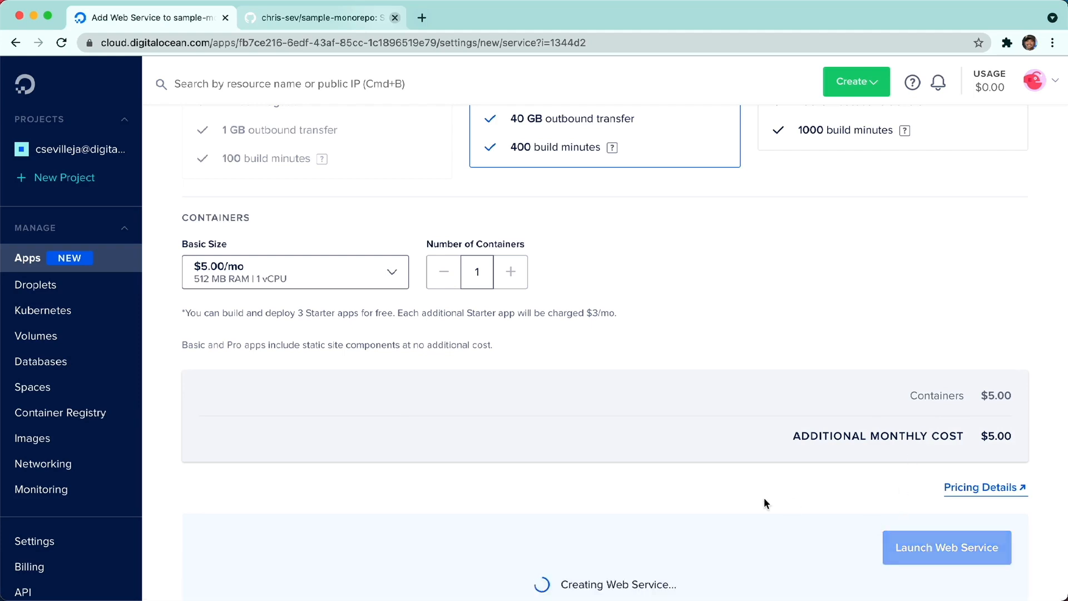
# Confirm the api web service creation so it deploys alongside the frontend static site
pyautogui.click(946, 547)
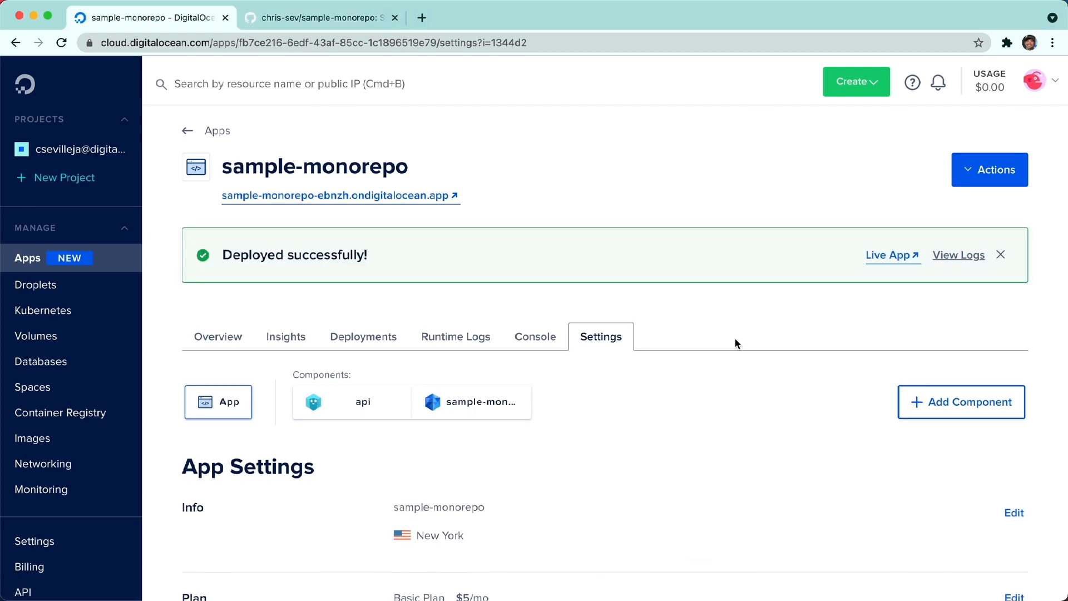
pyautogui.moveTo(429, 381)
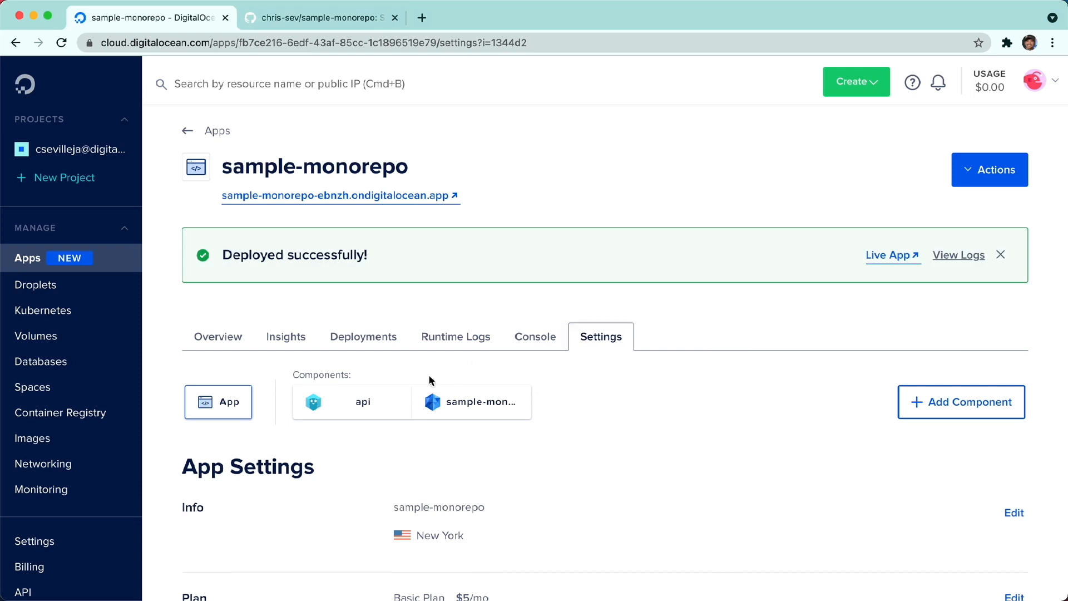